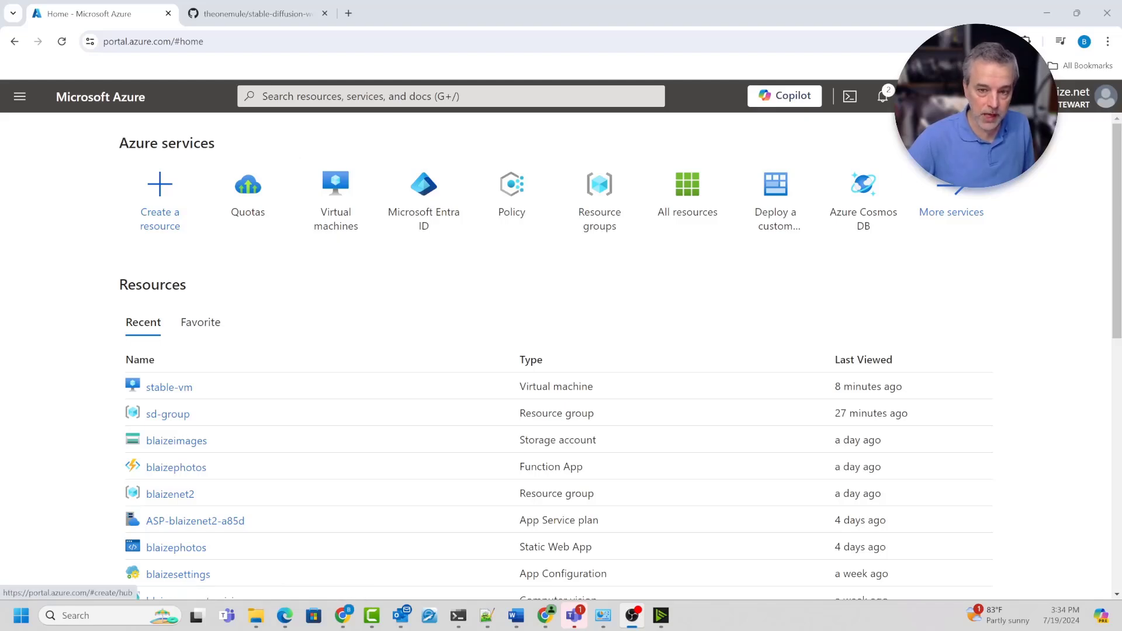
Search the portal for 'quotas' and go to the Quotas service's My quotas page.
left_click(449, 96)
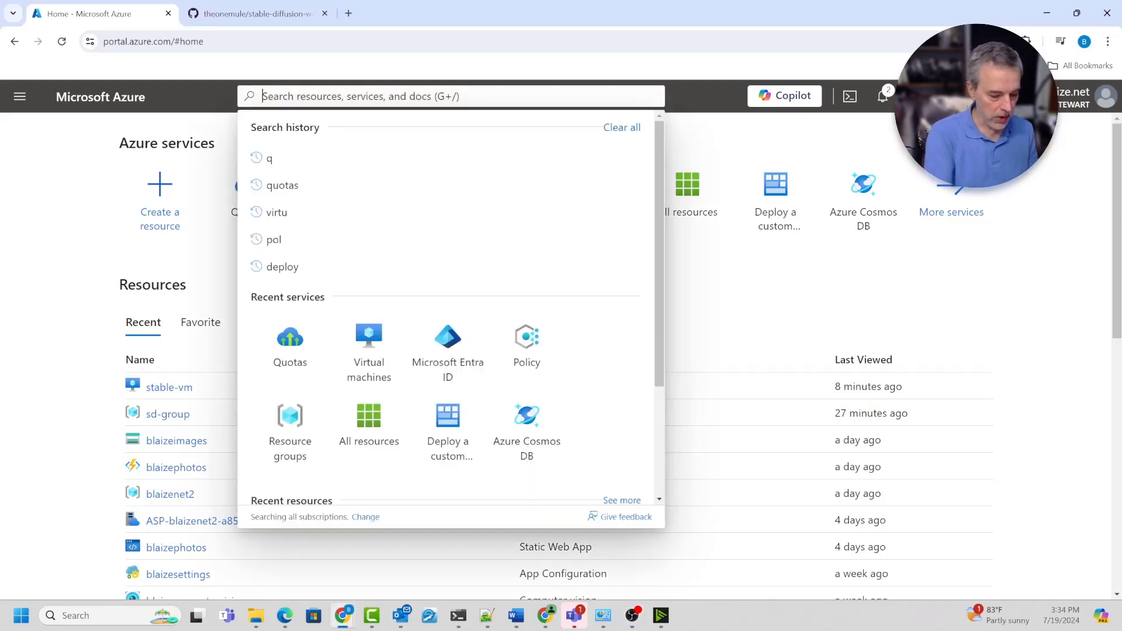
type("quotas")
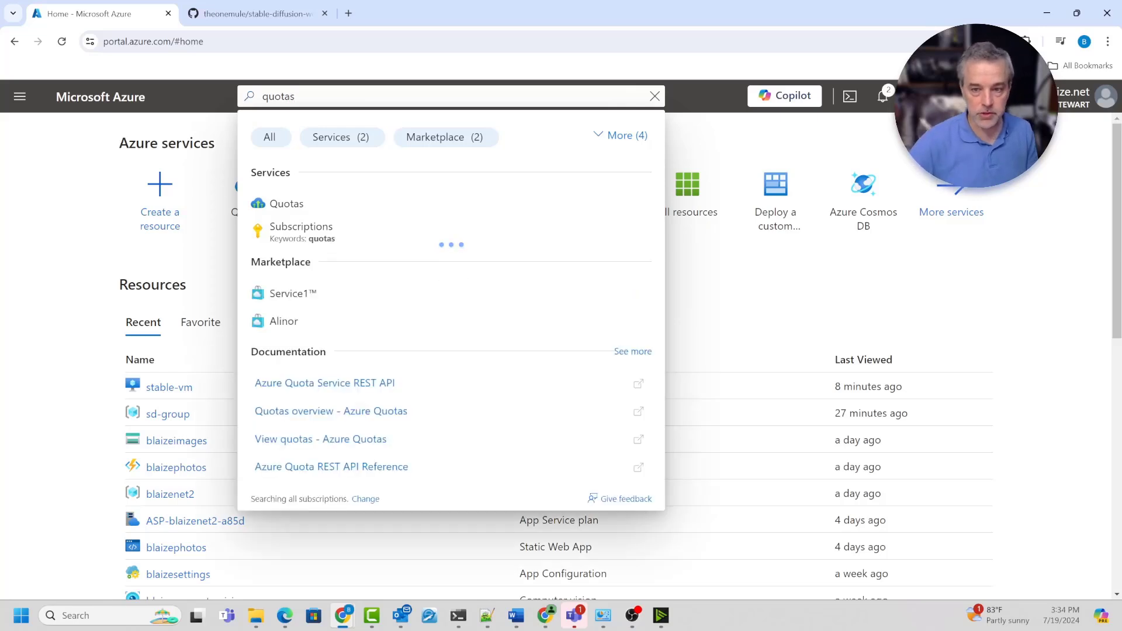
left_click(286, 203)
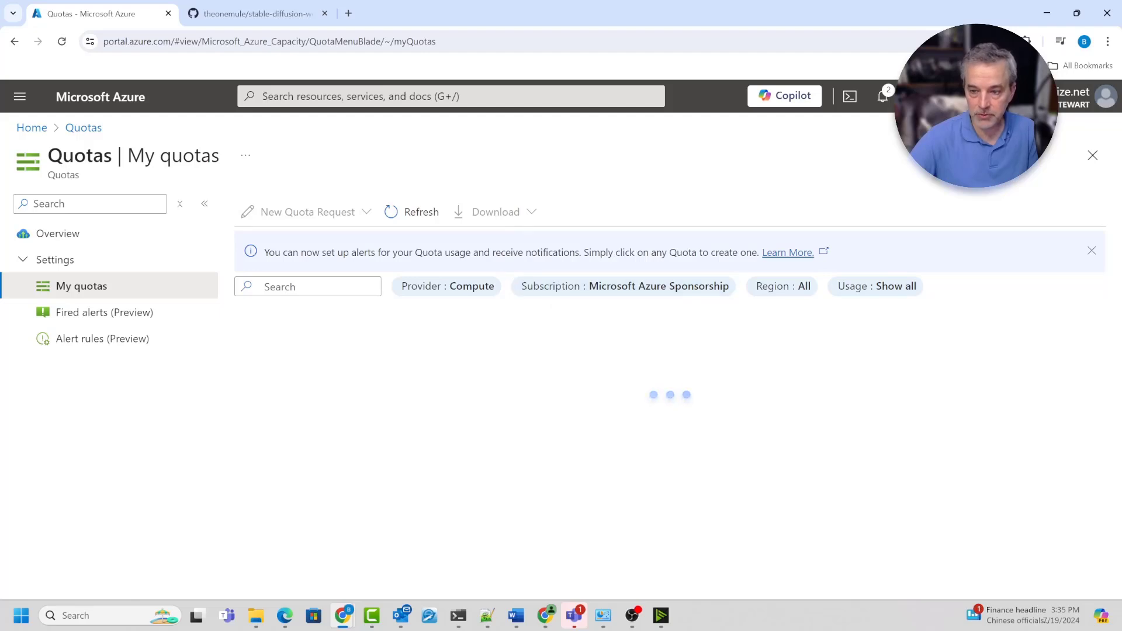
Filter Compute quotas to the Pay-As-You-Go subscription and the East US 2 region.
left_click(622, 285)
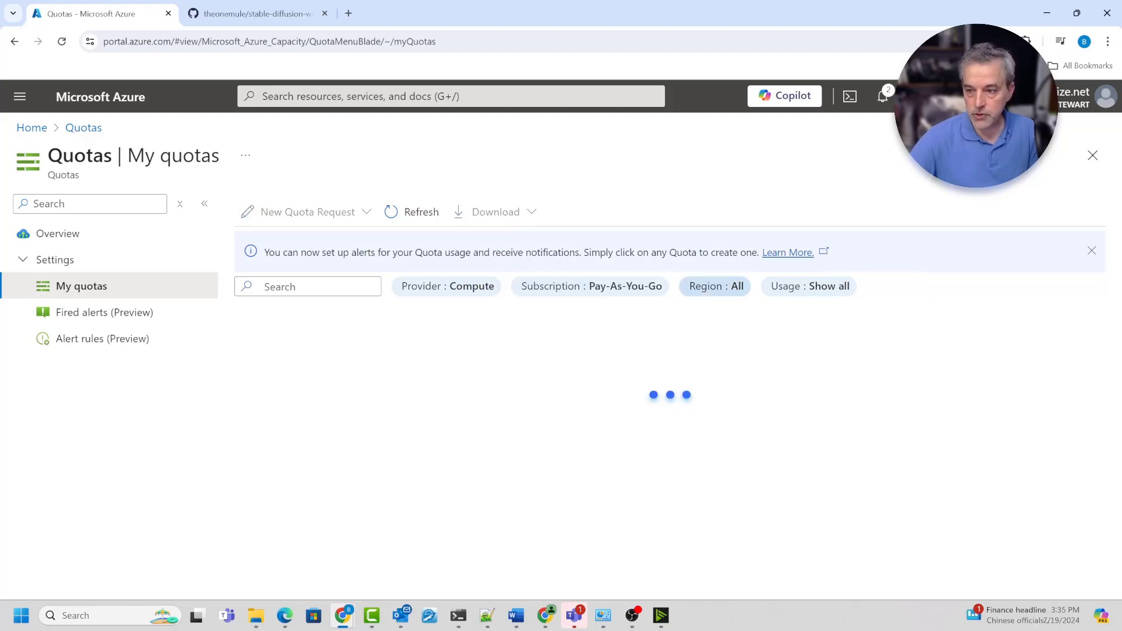
left_click(714, 285)
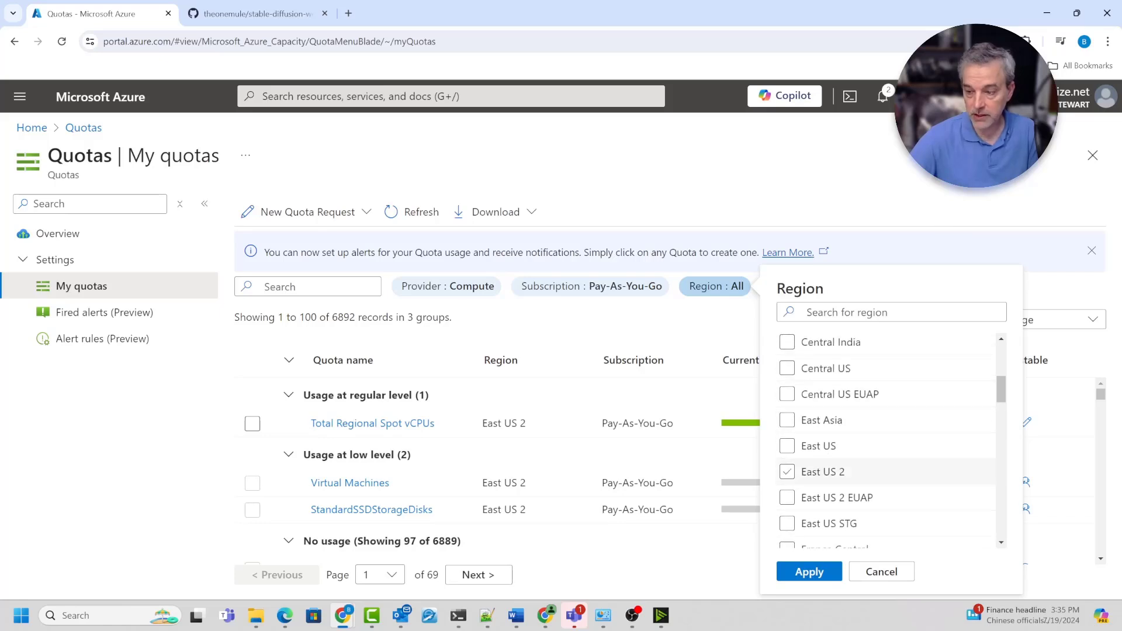
left_click(786, 471)
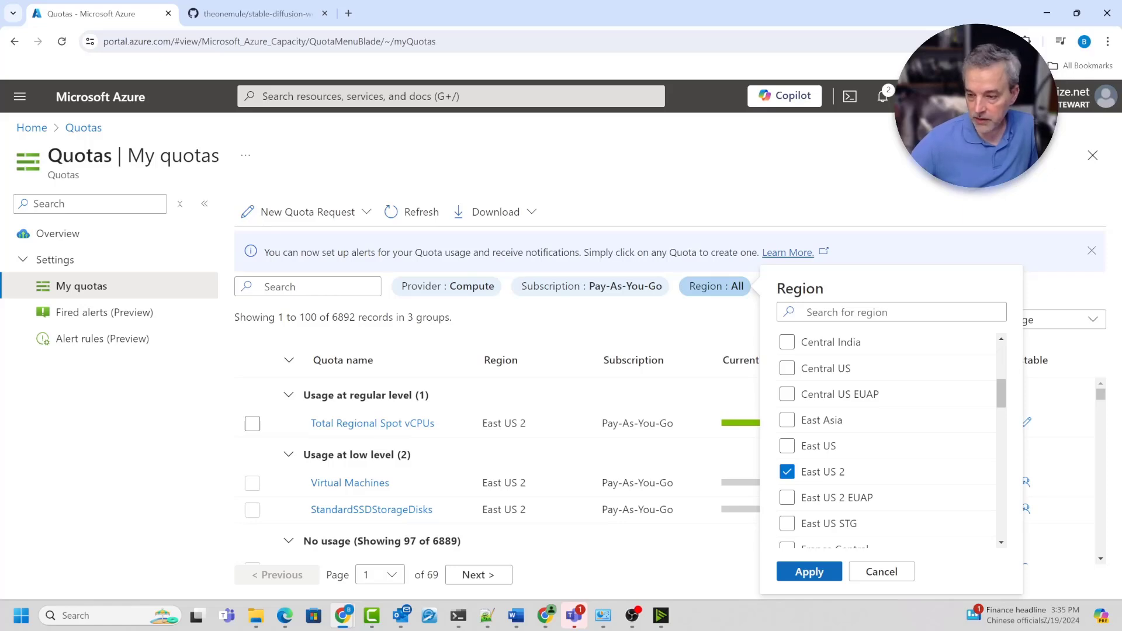
left_click(808, 571)
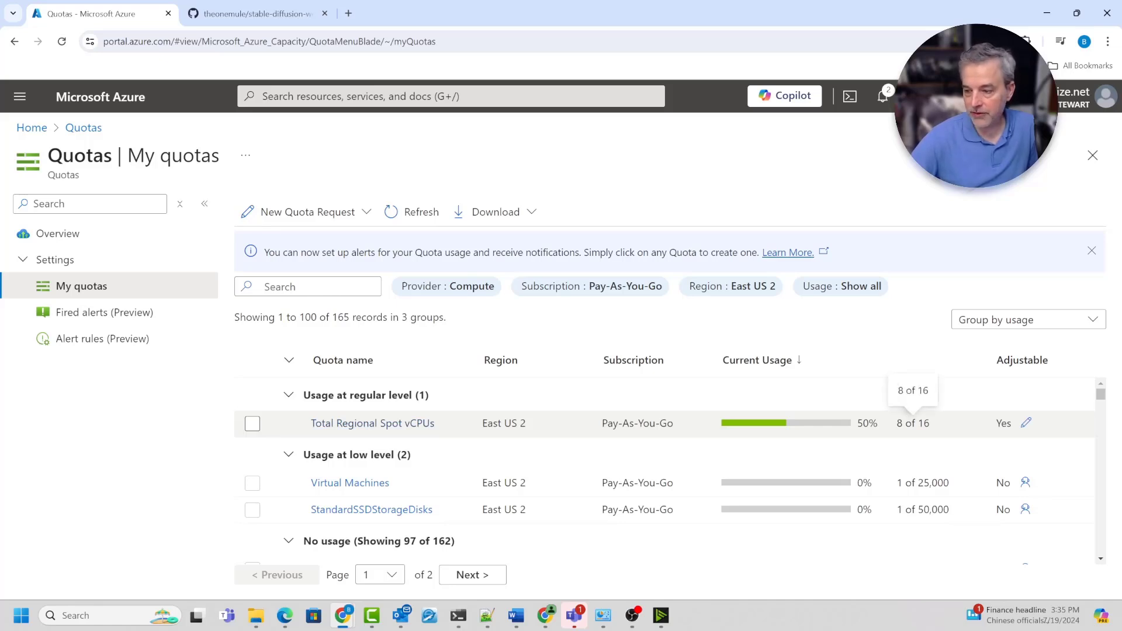
Select the Total Regional Spot vCPUs quota (8 of 16 in use) for a request.
left_click(253, 423)
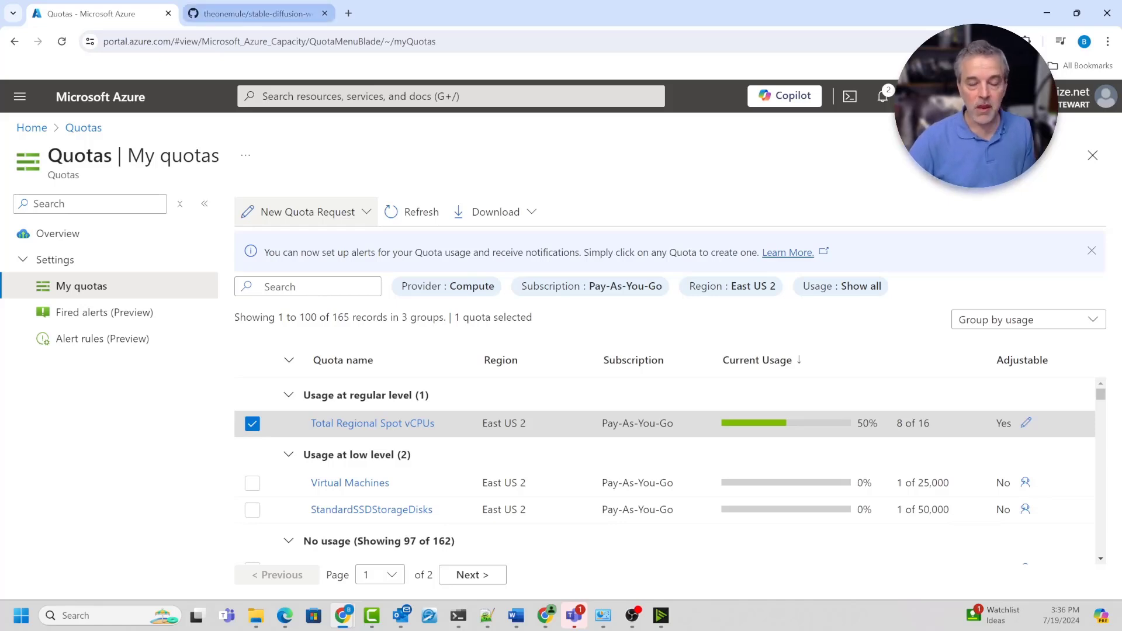
mouse_move(257, 13)
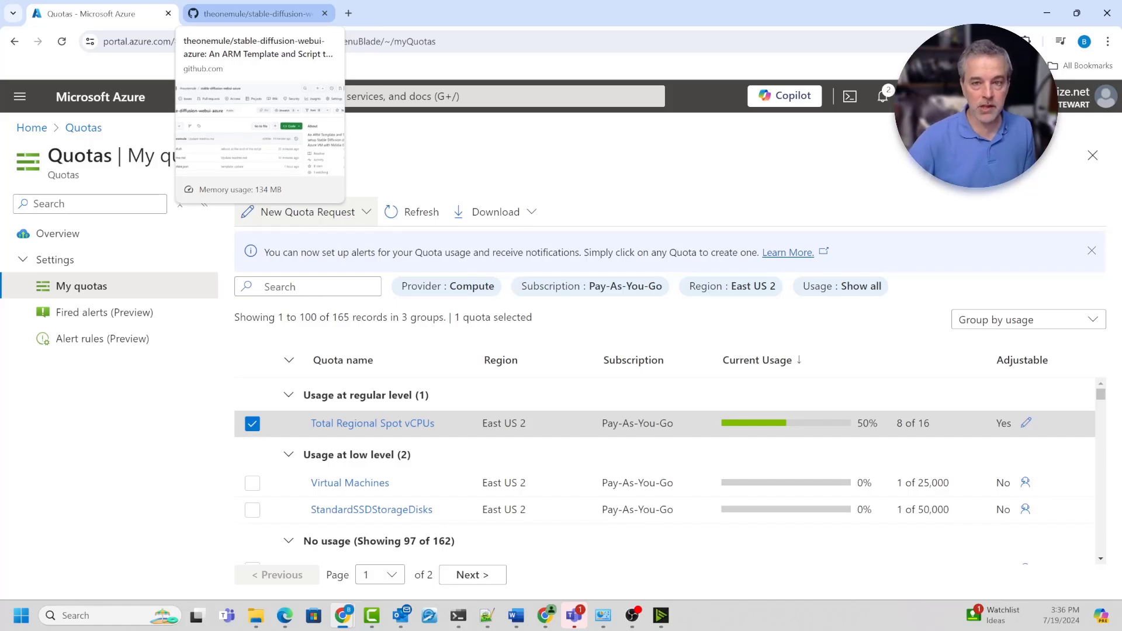
Review the stable-diffusion-webui-azure README and launch its Deploy to Azure link.
left_click(257, 13)
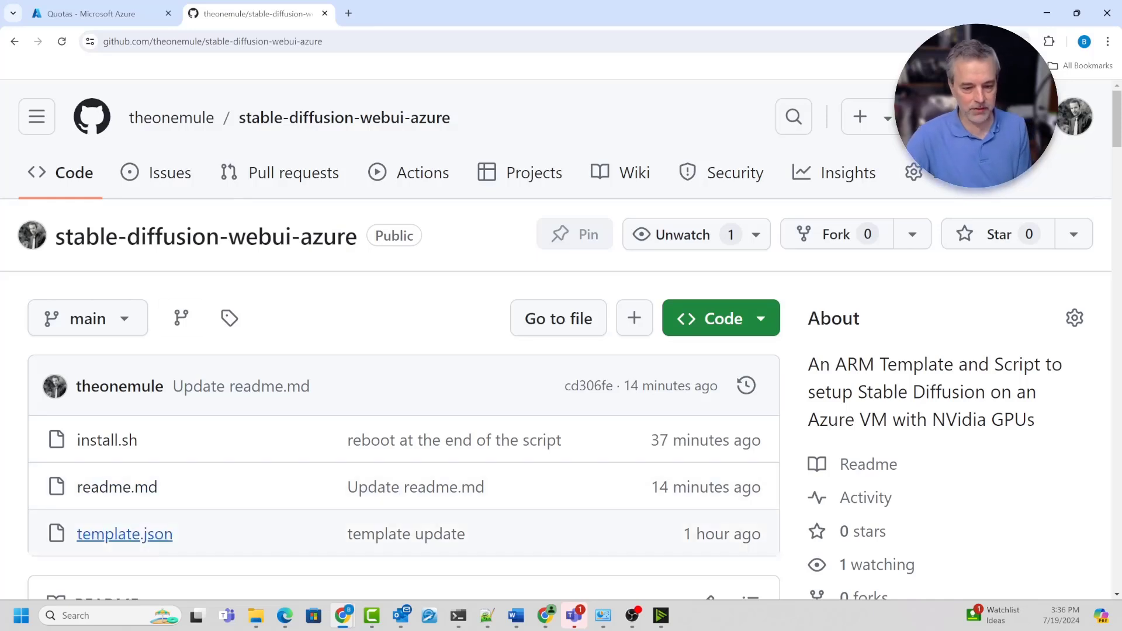
mouse_move(117, 486)
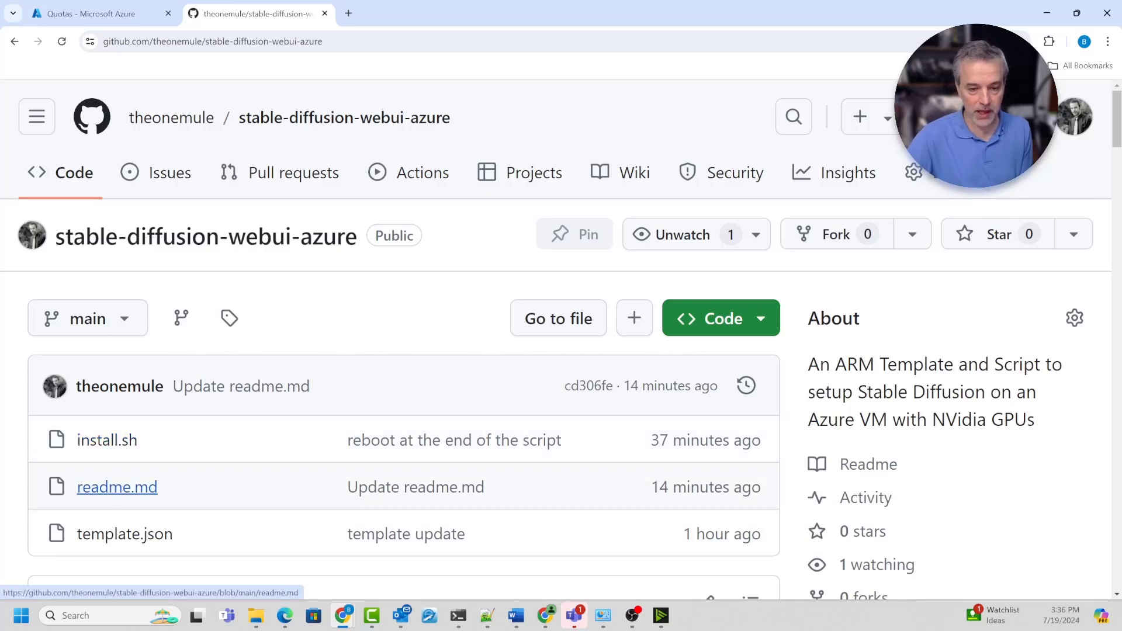
scroll("down", 3)
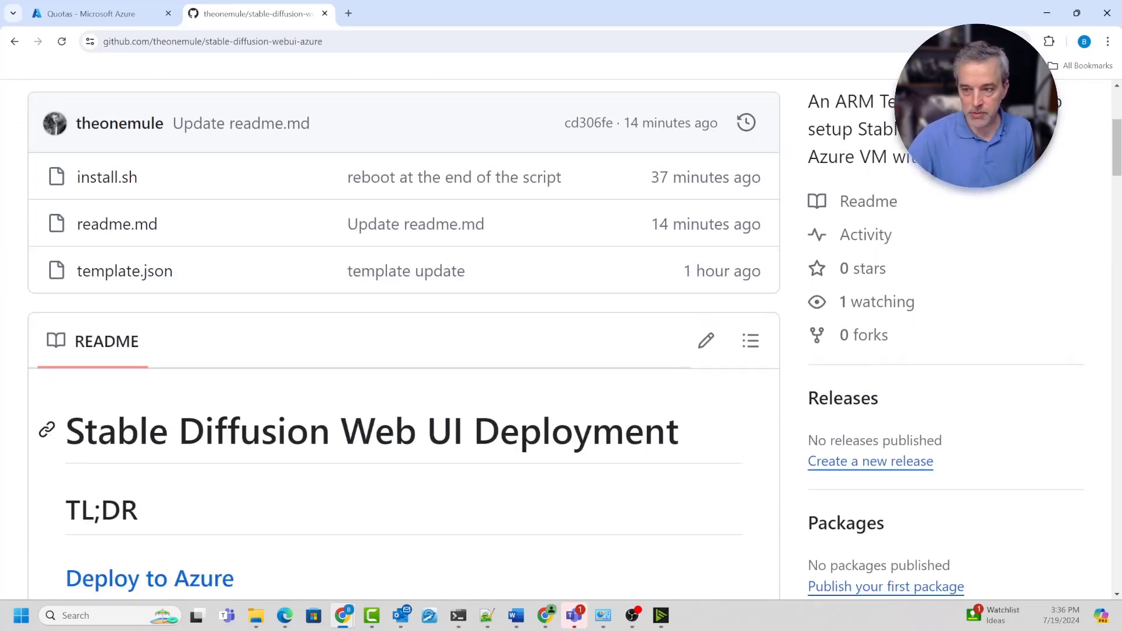
scroll("down", 3)
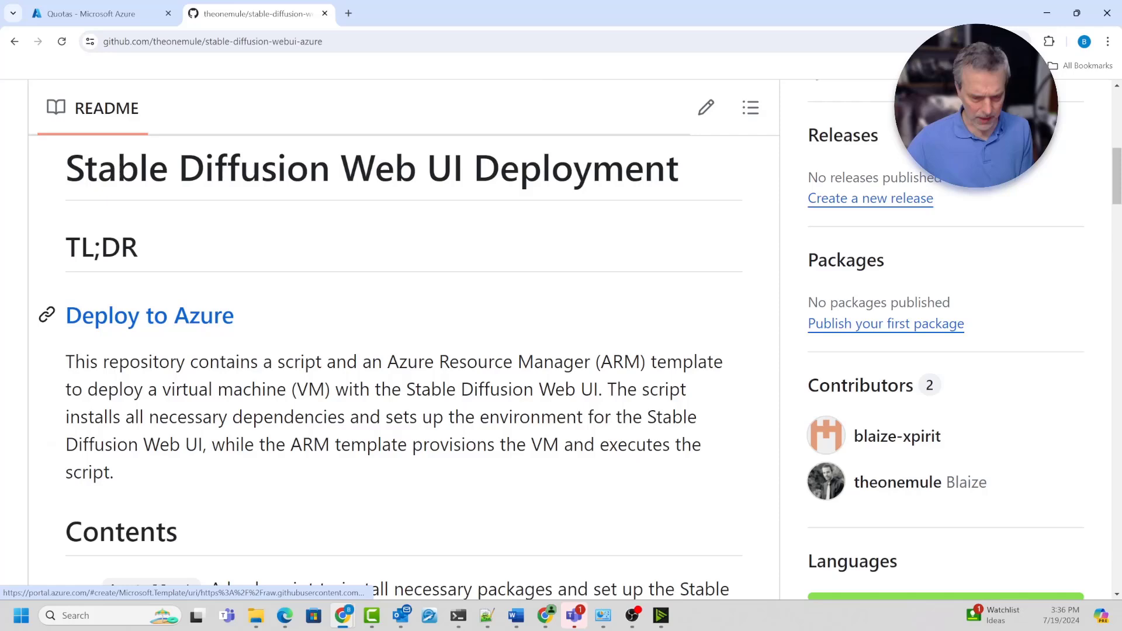
scroll("down", 3)
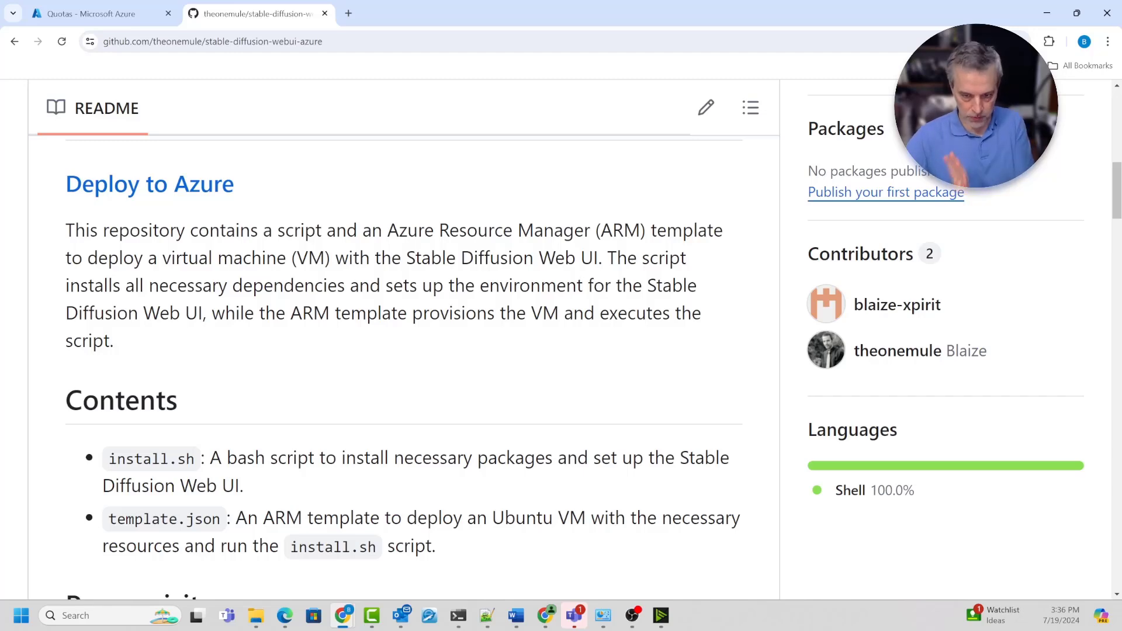
scroll("down", 3)
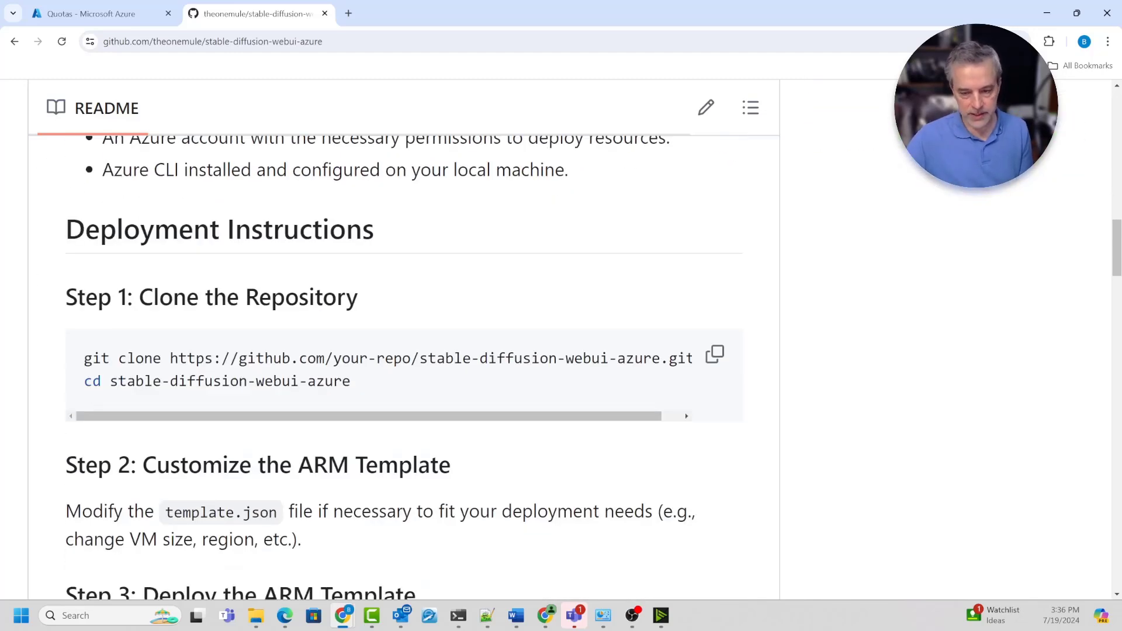
scroll("up", 3)
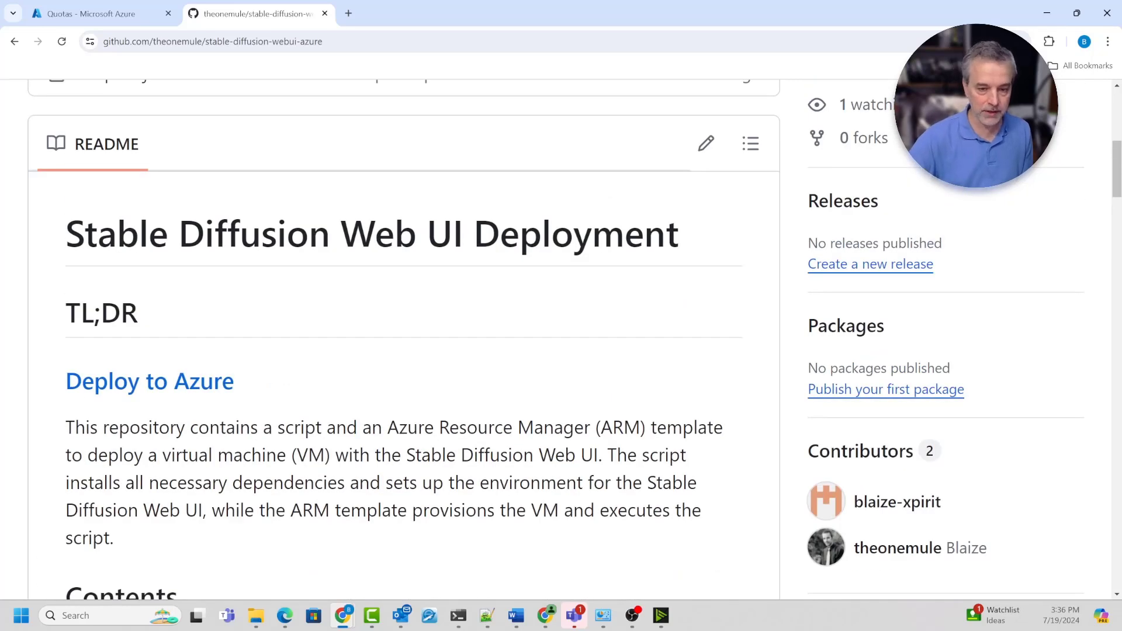
mouse_move(149, 381)
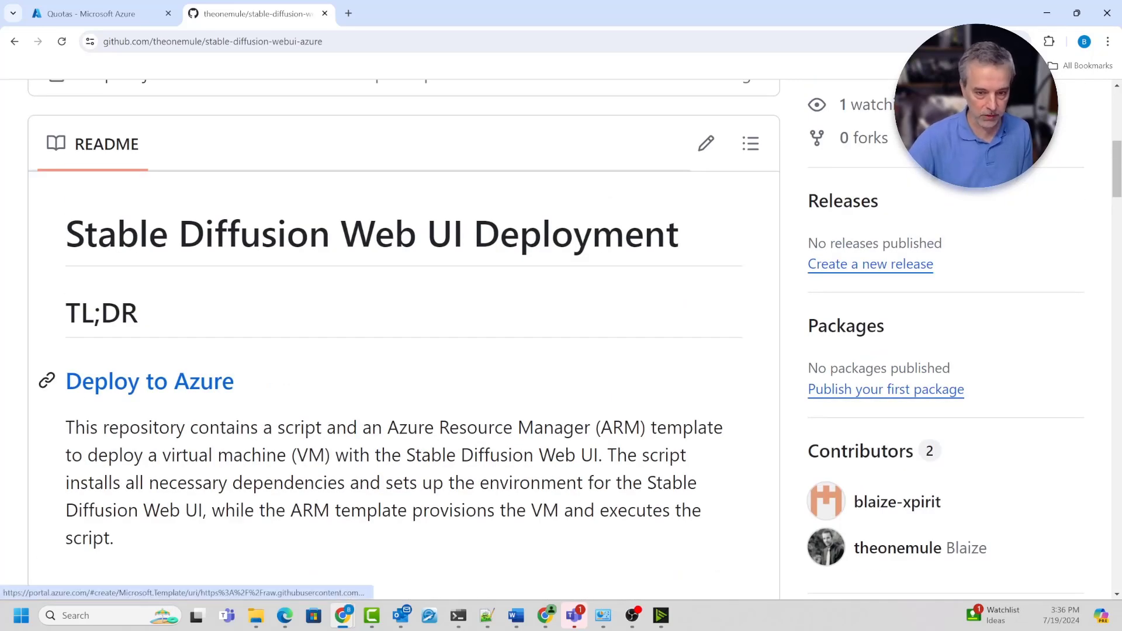
left_click(150, 381)
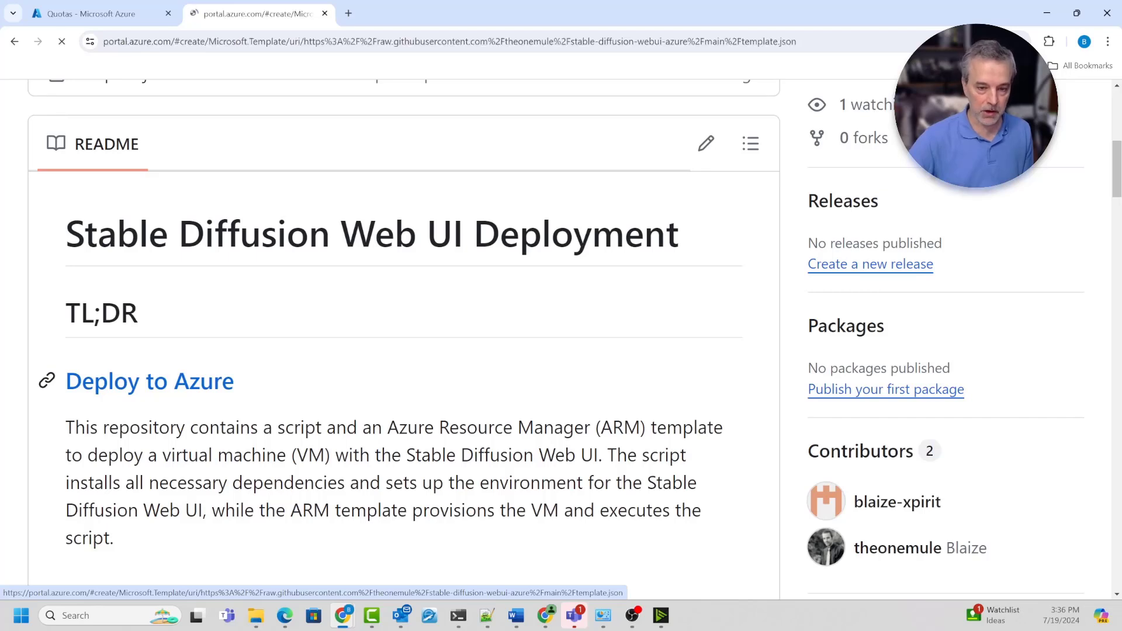
Set the deployment's subscription, resource group sd-group and region East US.
left_click(150, 381)
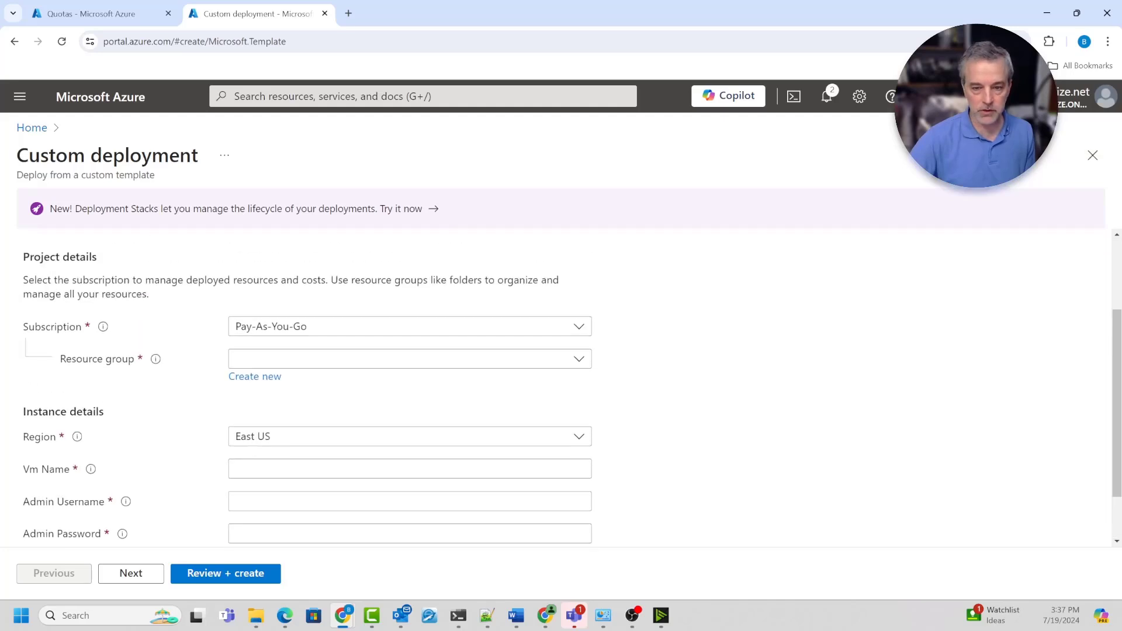
left_click(409, 326)
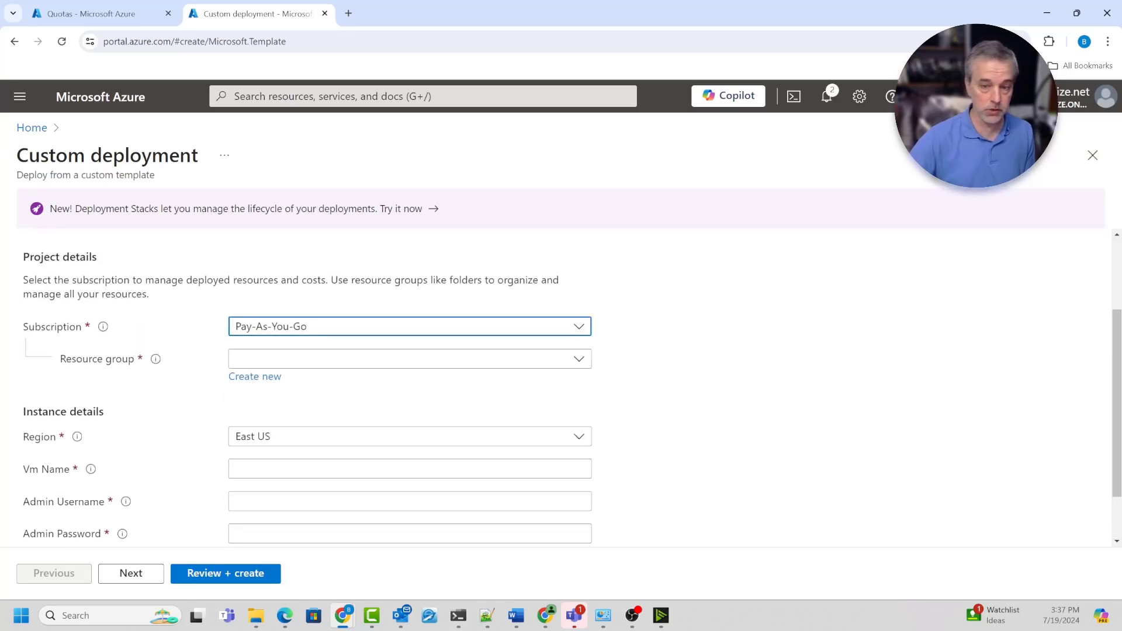
left_click(409, 359)
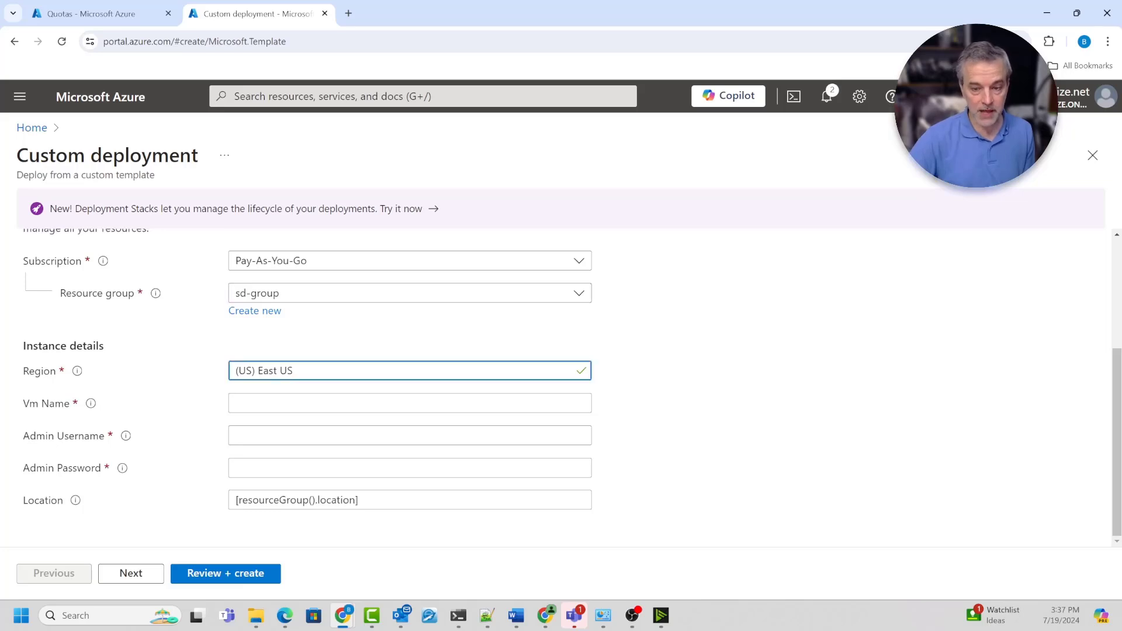
left_click(409, 403)
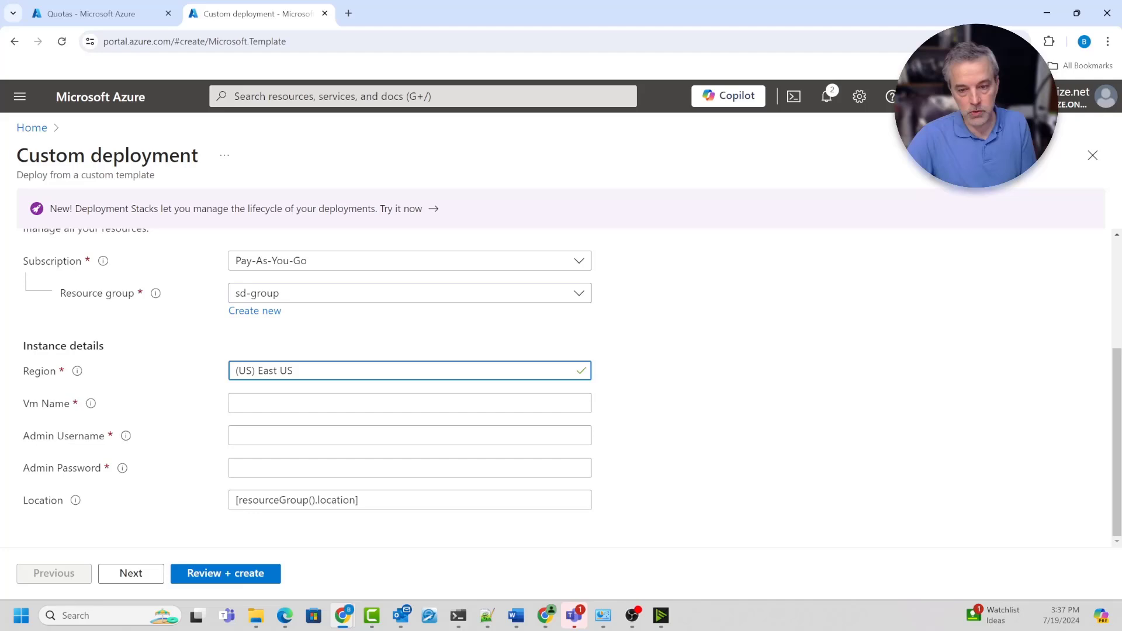
left_click(409, 403)
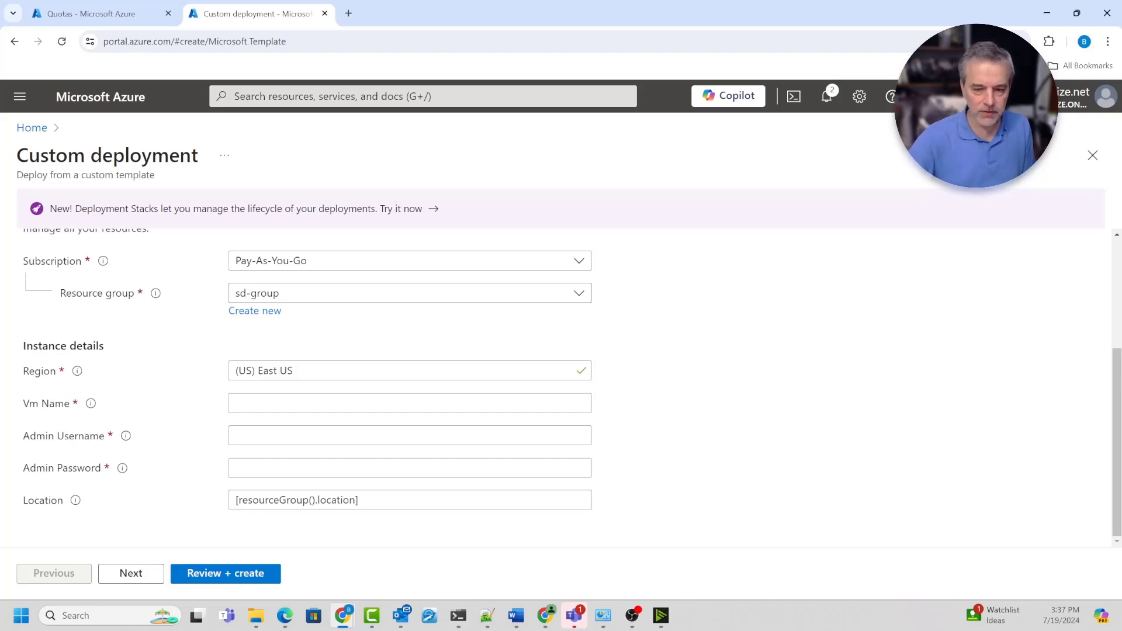
Name the VM 'blaize', enter the admin username and password, and go to Review + create.
left_click(409, 403)
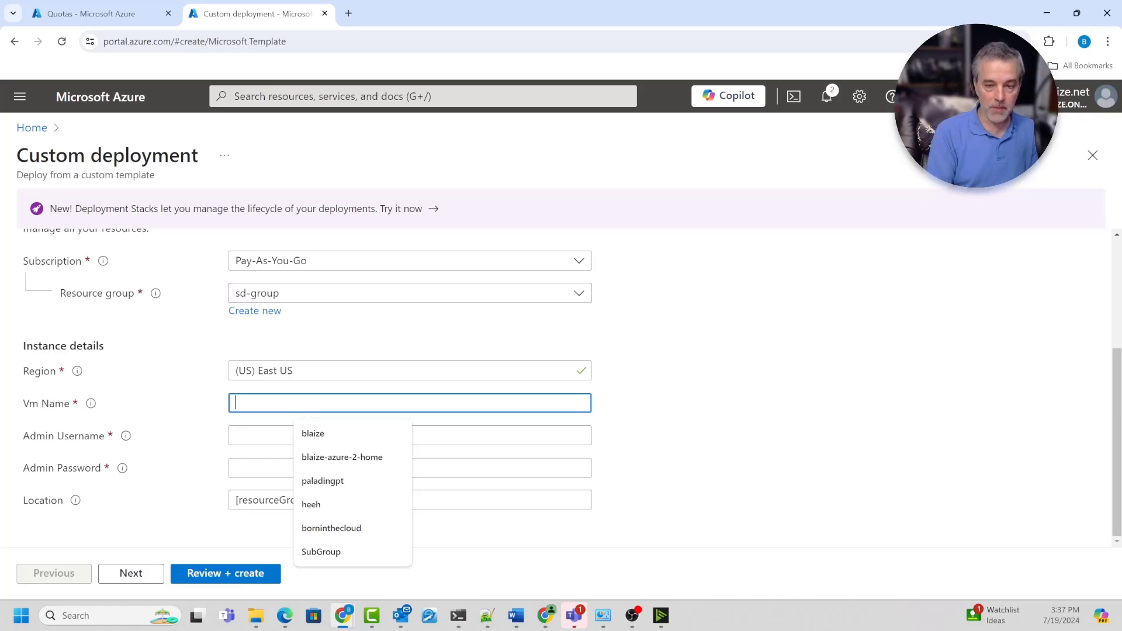
type("blaize")
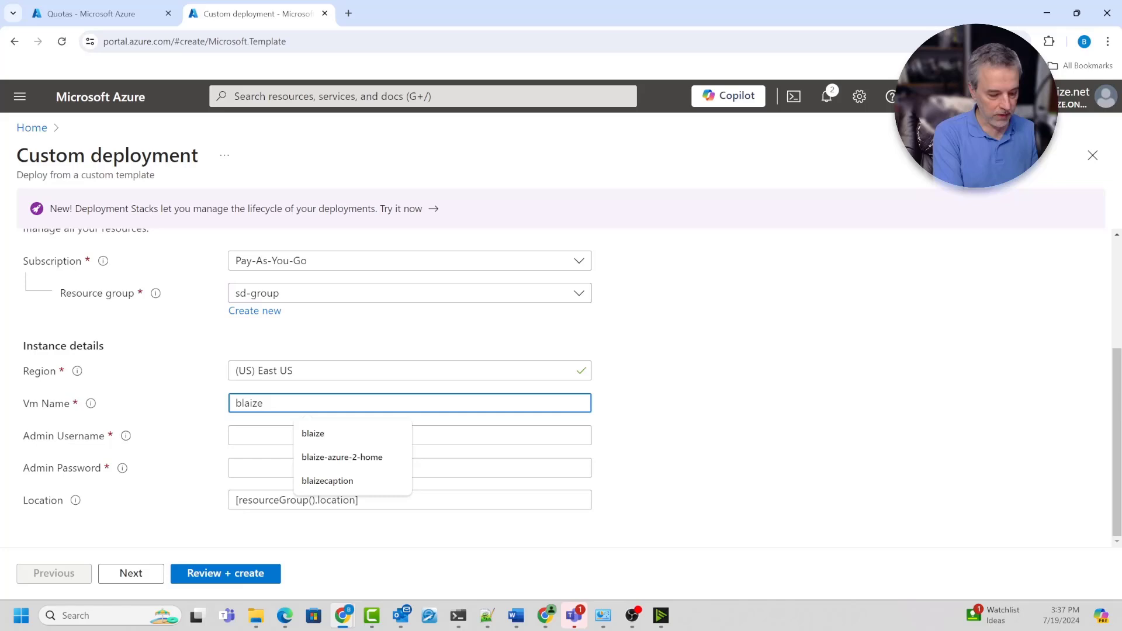
left_click(409, 436)
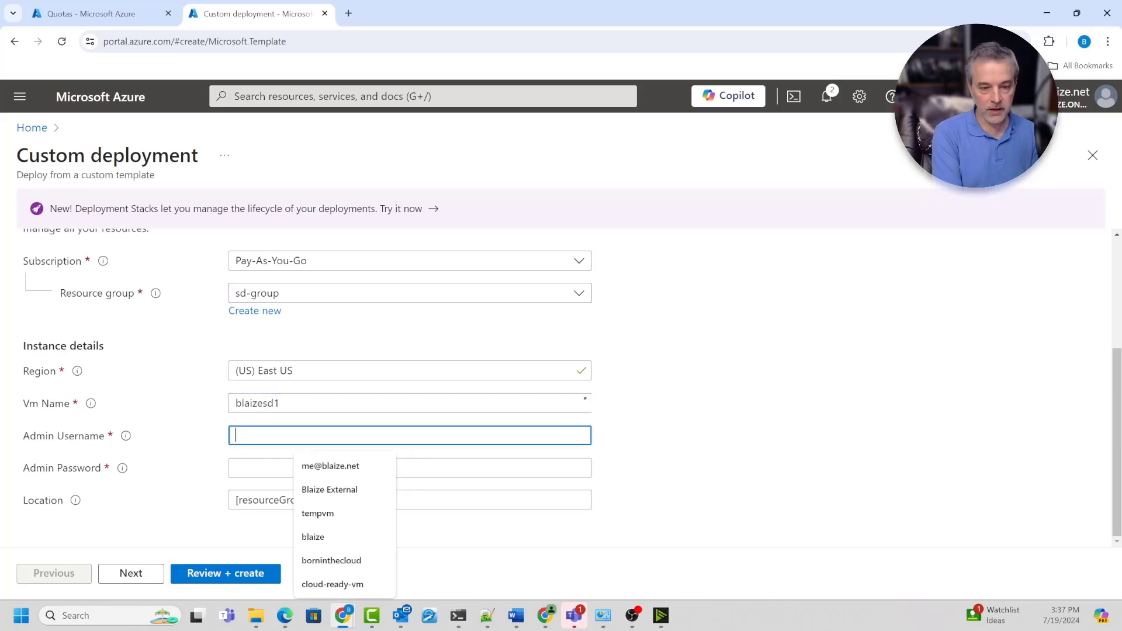
left_click(313, 536)
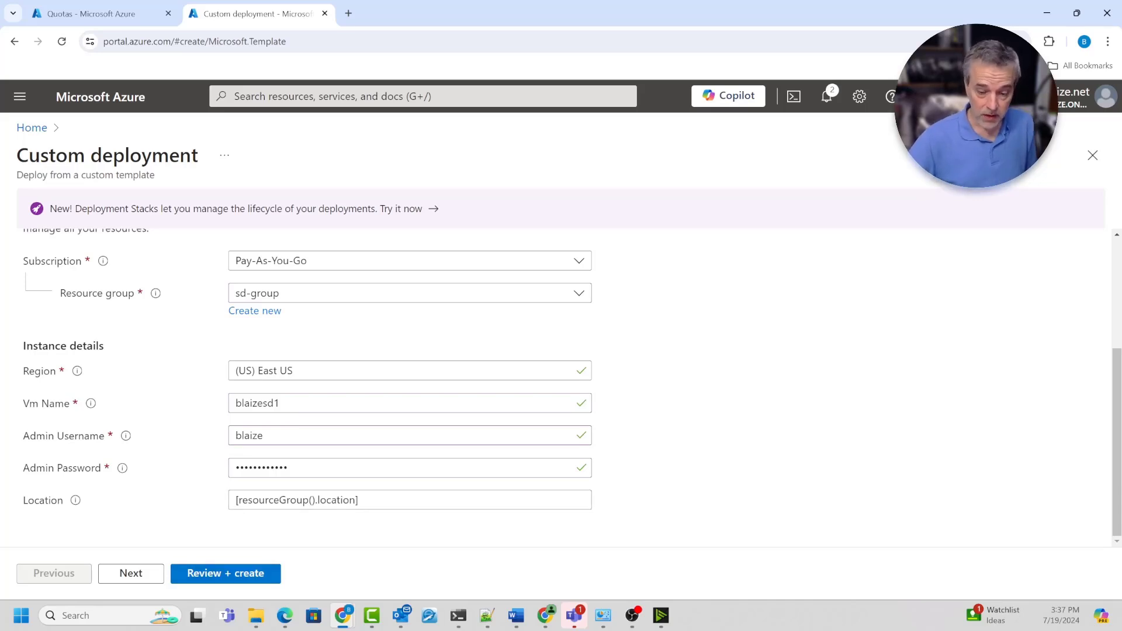
left_click(226, 573)
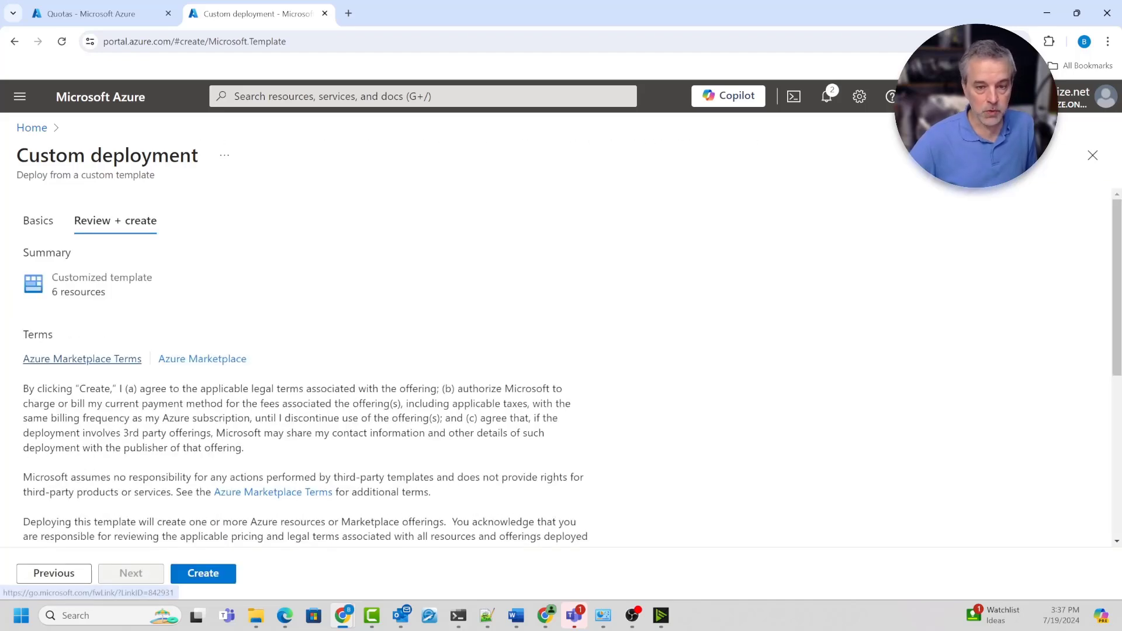
Create the reviewed custom template deployment in the sd-group resource group.
scroll("down", 3)
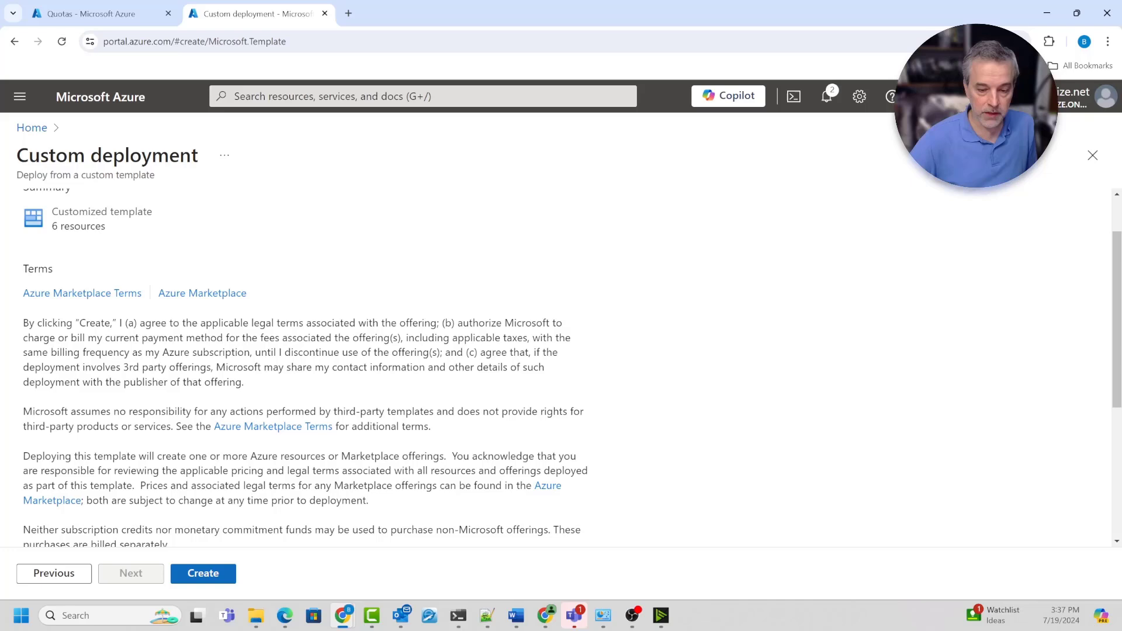
left_click(202, 572)
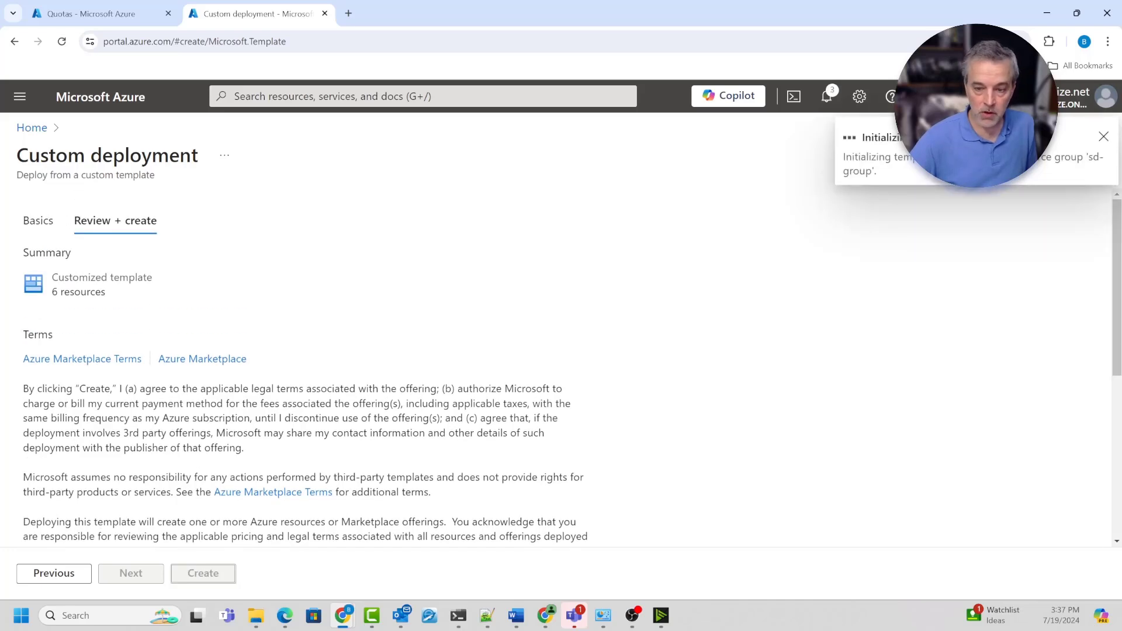
left_click(203, 573)
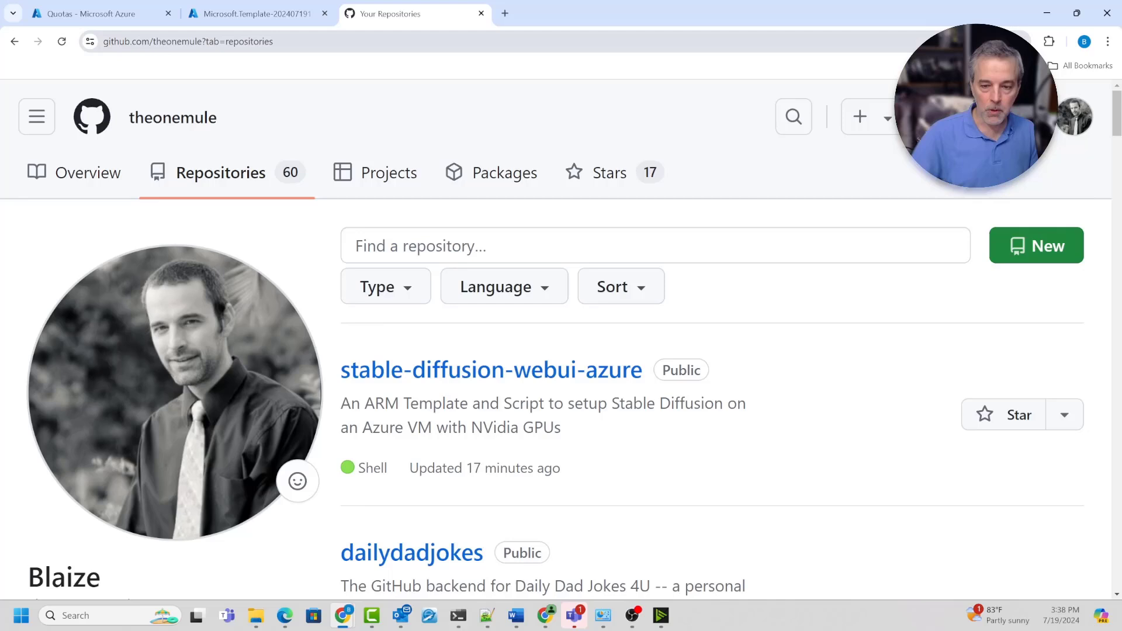
View install.sh in the stable-diffusion-webui-azure repo and mark its CUDA install commands.
left_click(490, 370)
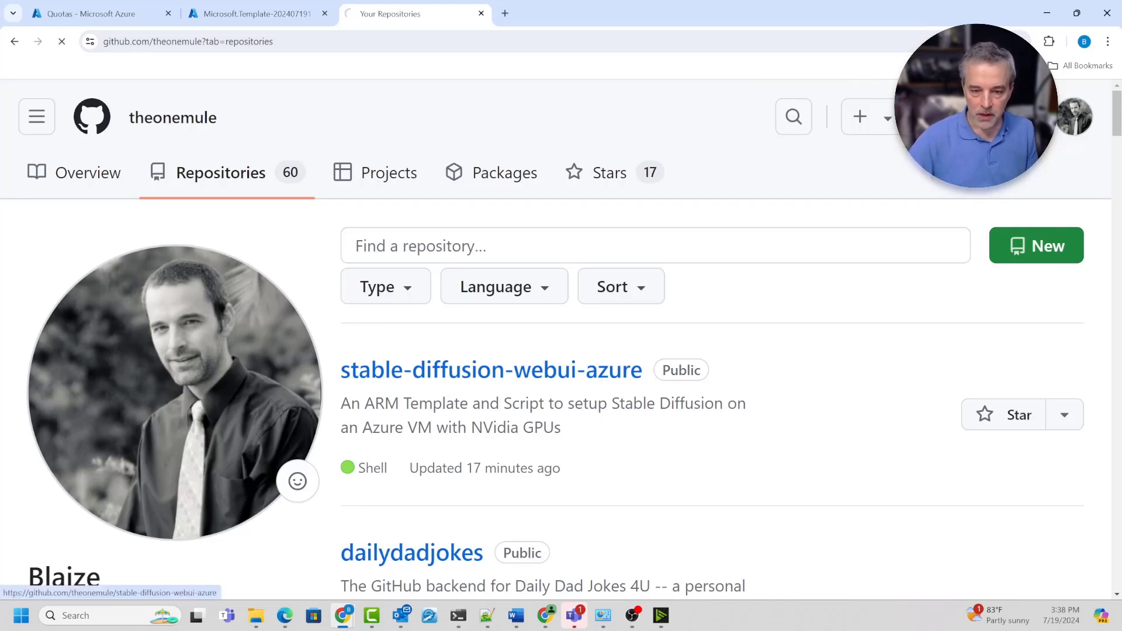
left_click(490, 371)
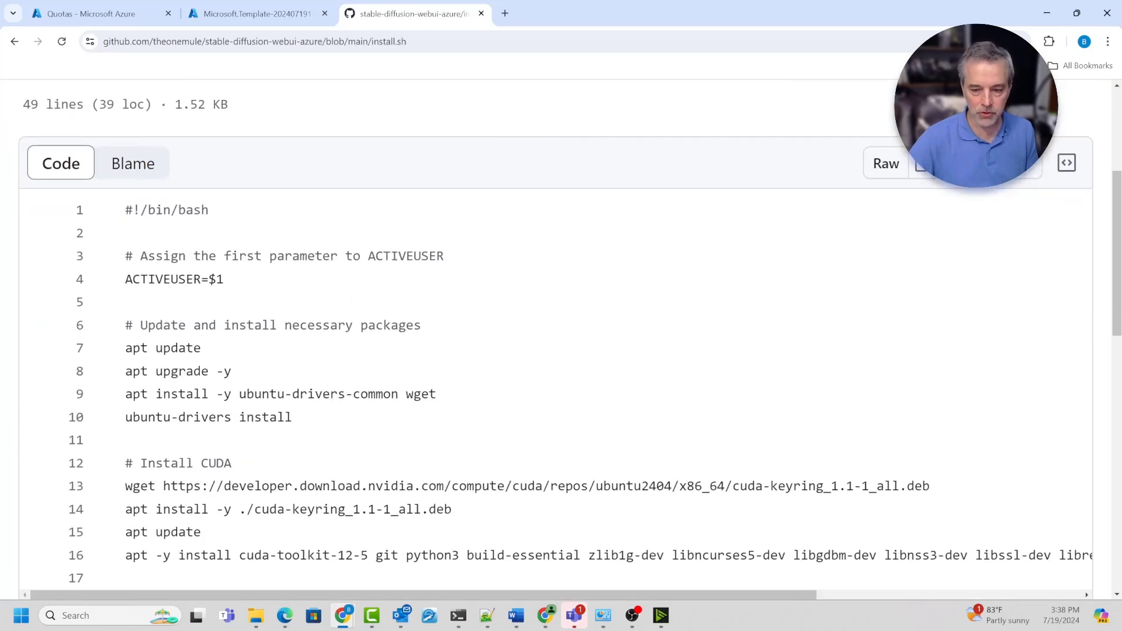
scroll("down", 3)
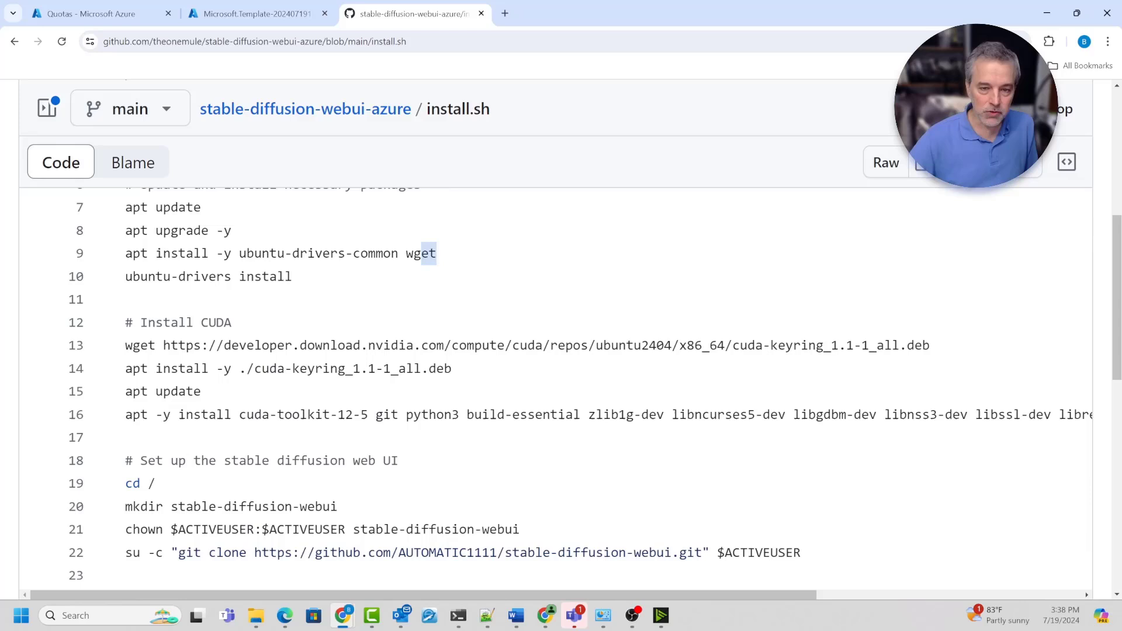
left_click_drag(125, 345, 1092, 413)
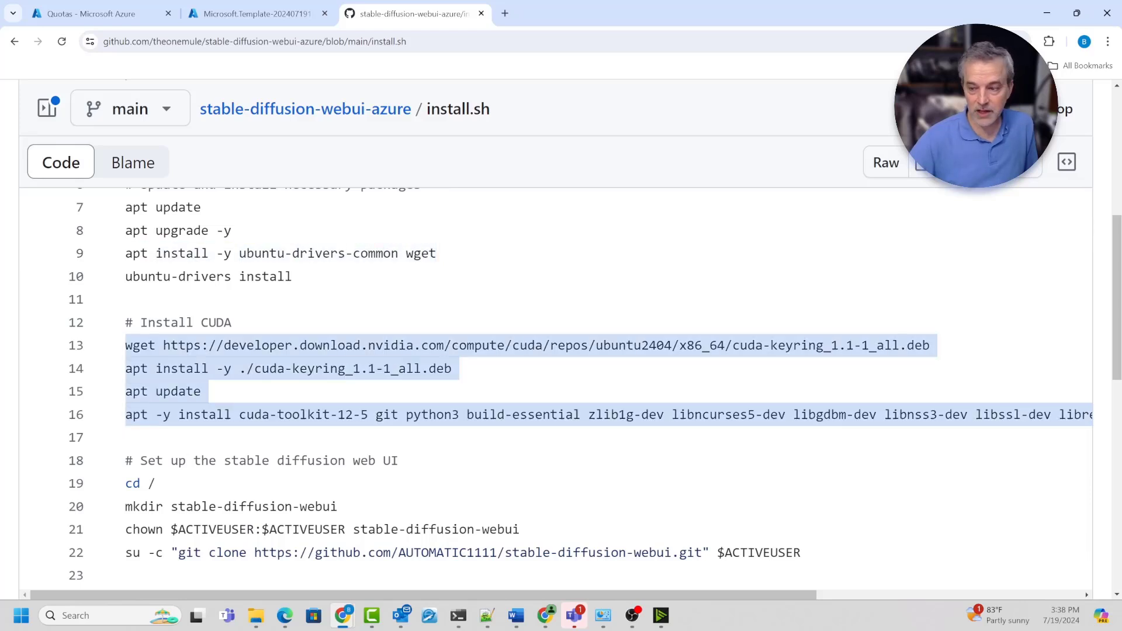
Read further down install.sh, marking the git clone line, then return to the Azure tab.
scroll("down", 3)
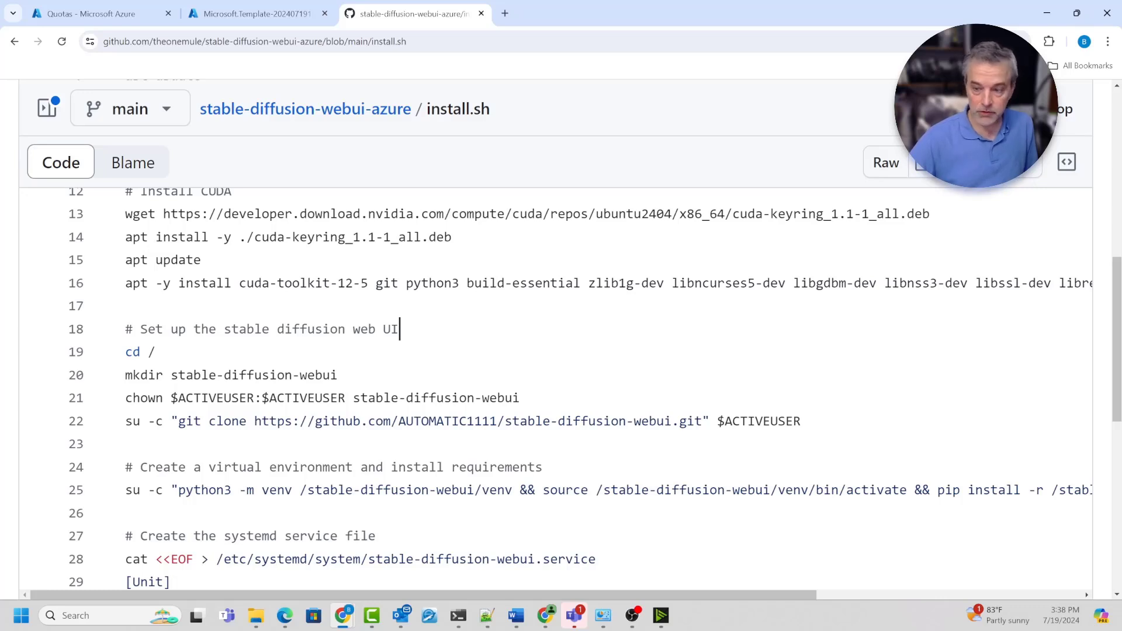
scroll("down", 3)
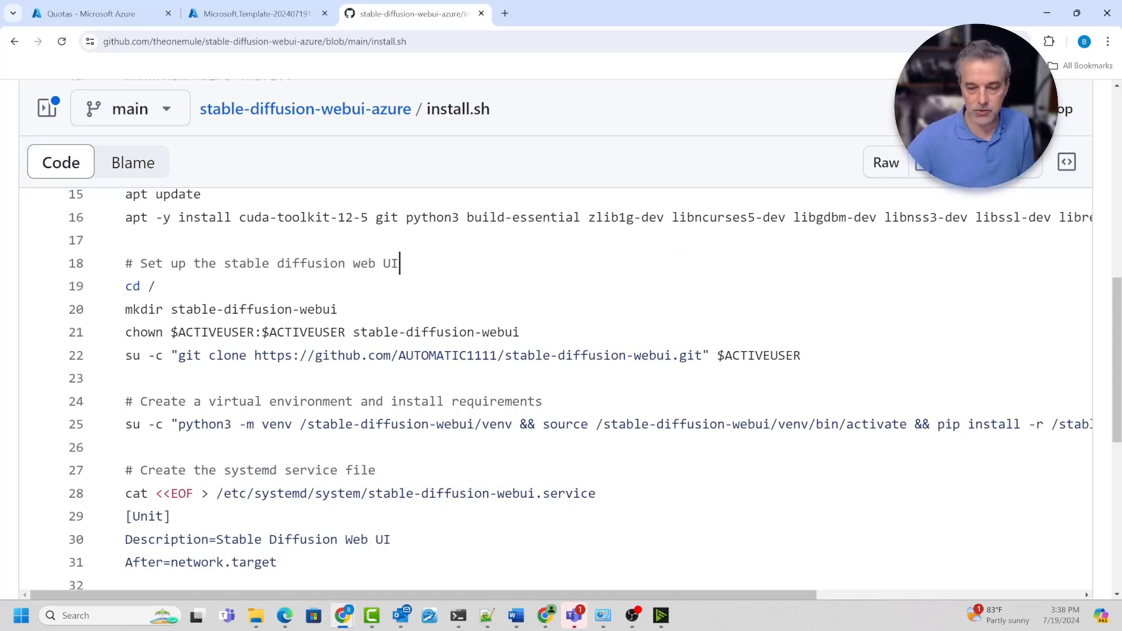
double_click(134, 356)
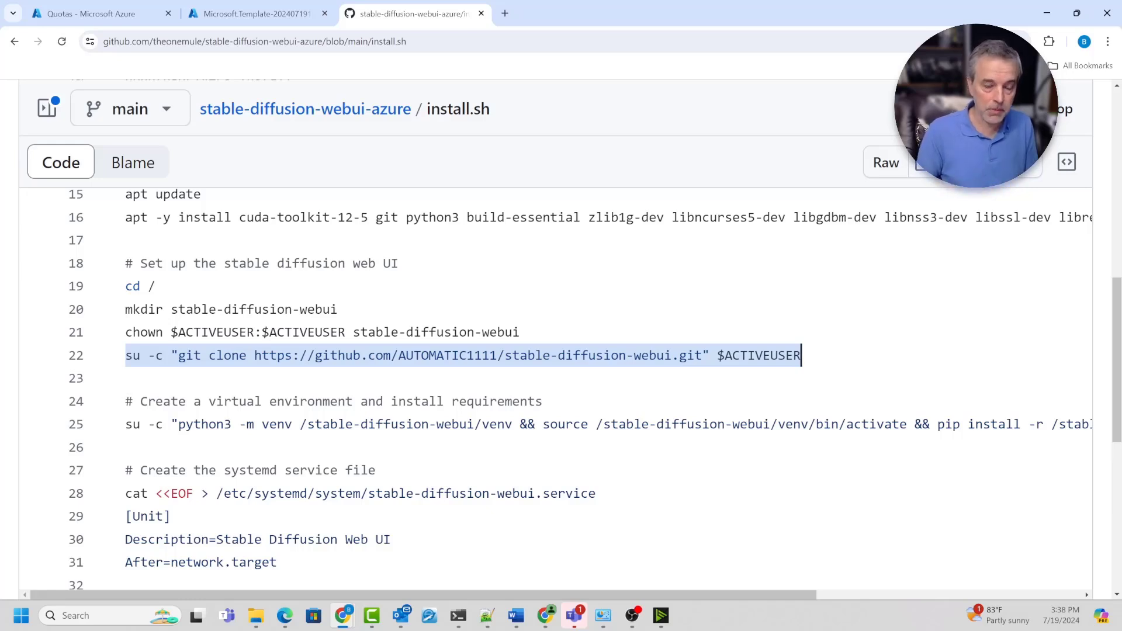
left_click(97, 14)
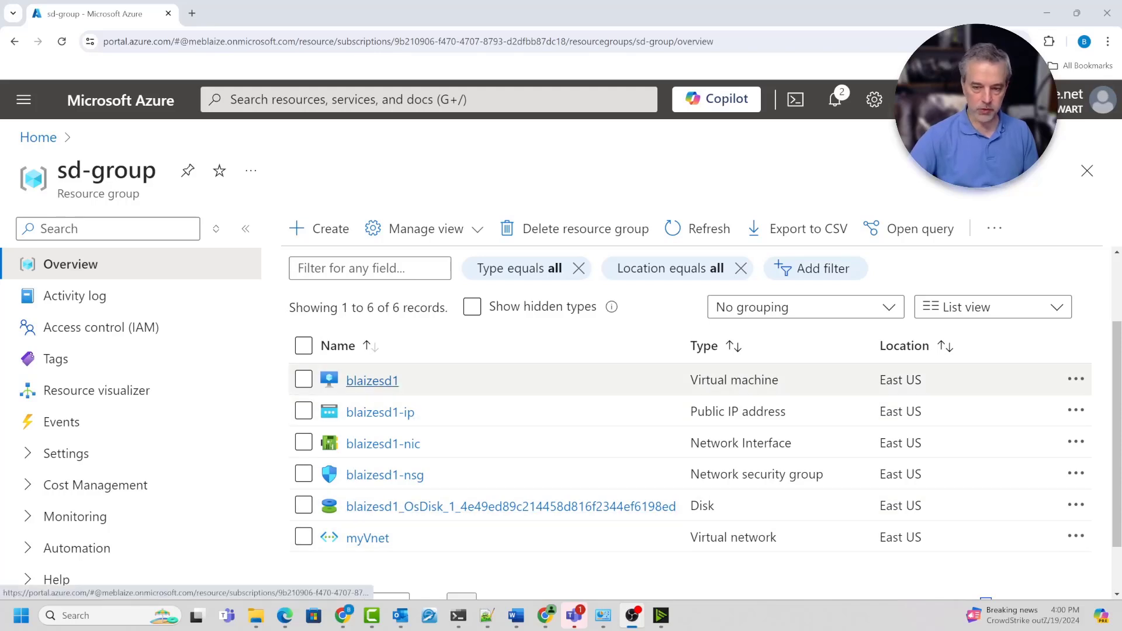
View the blaizesd1 VM in sd-group and copy its public IP 172.190.73.69.
left_click(371, 380)
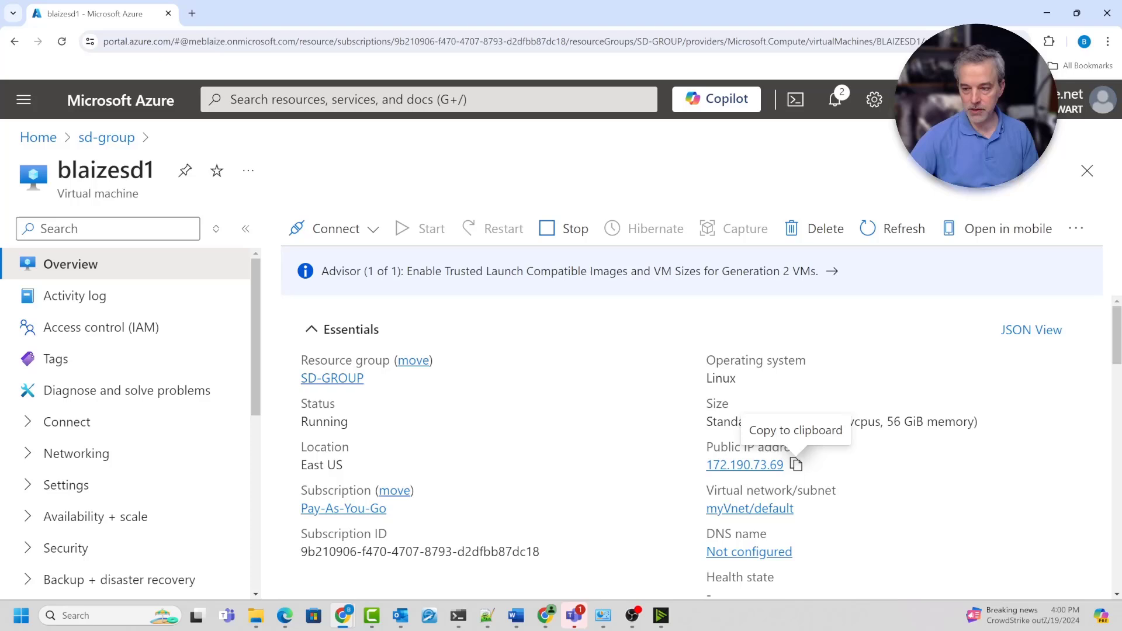
left_click(796, 464)
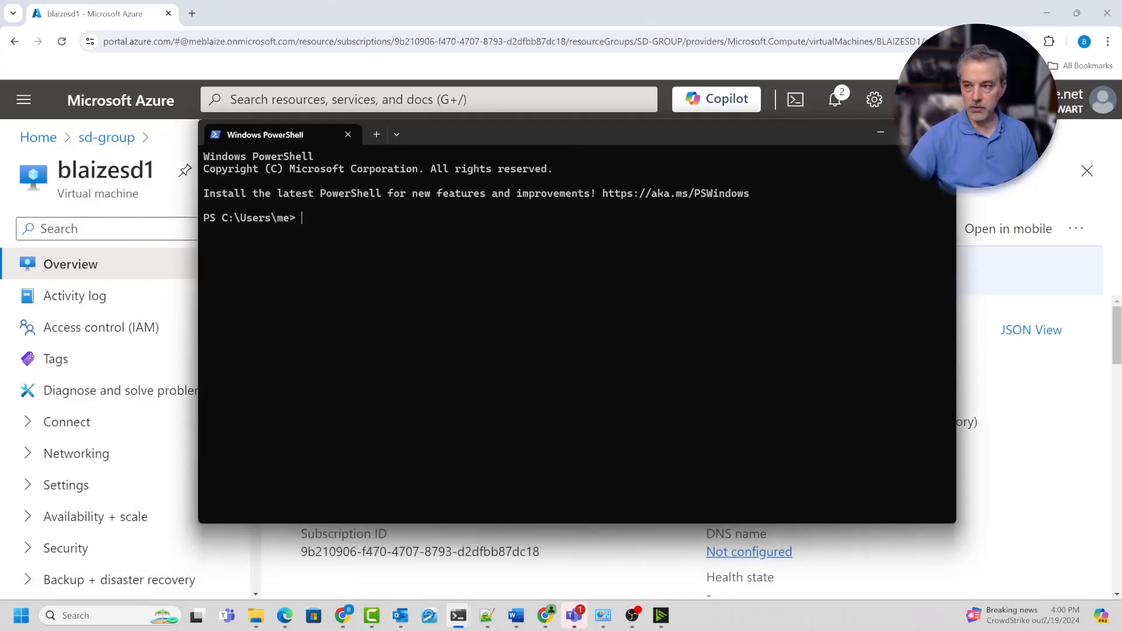
left_click(1074, 11)
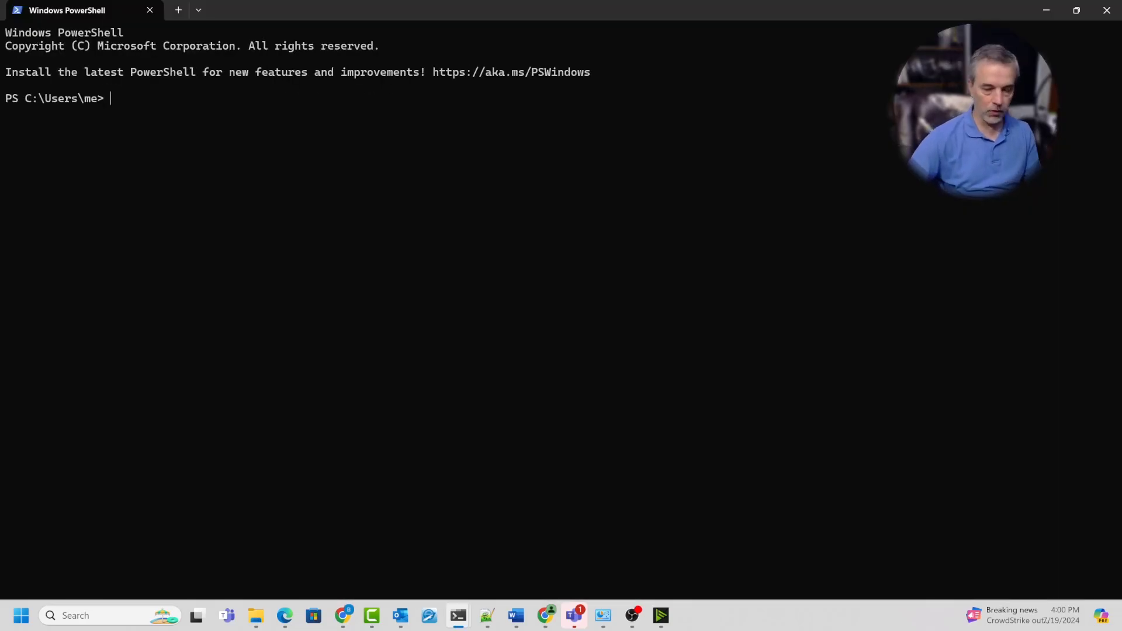
type("s")
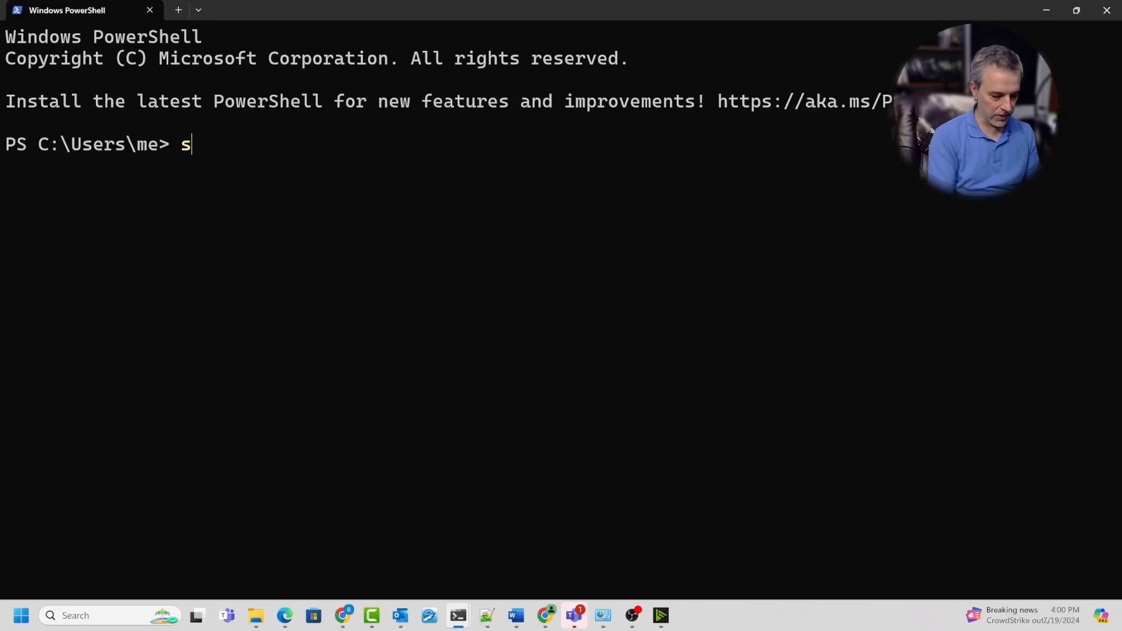
type("sh")
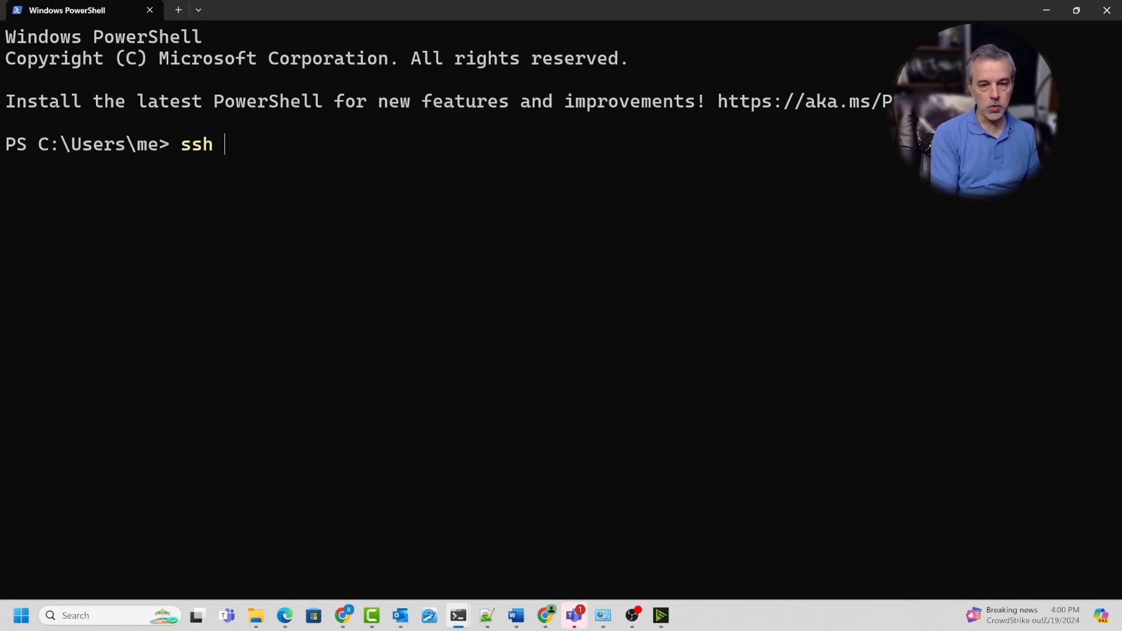
type("-")
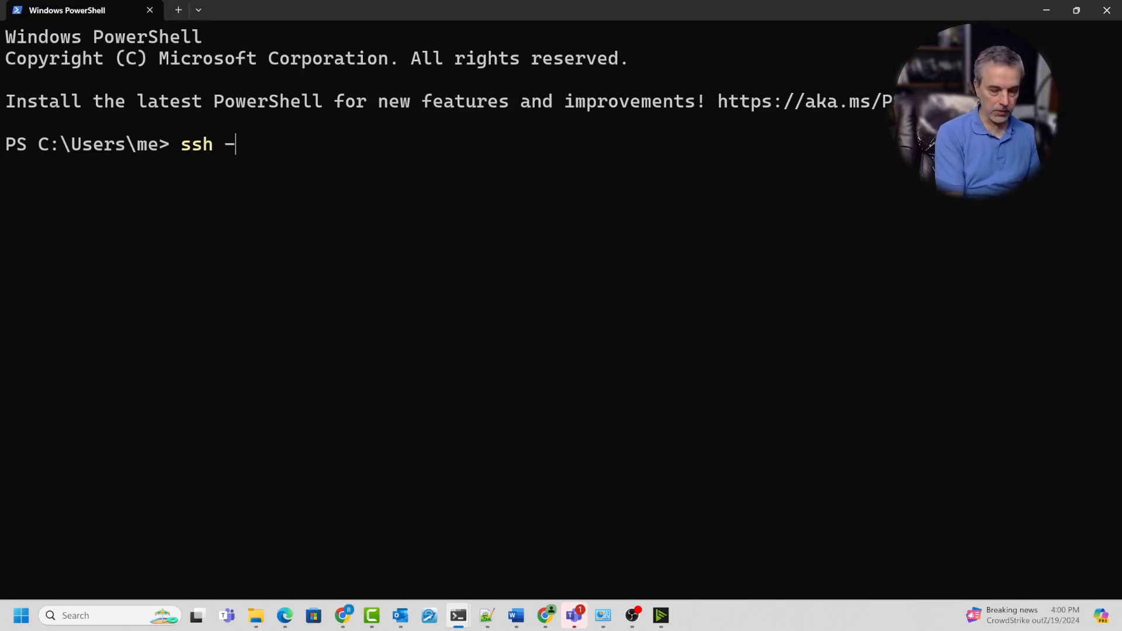
type("L")
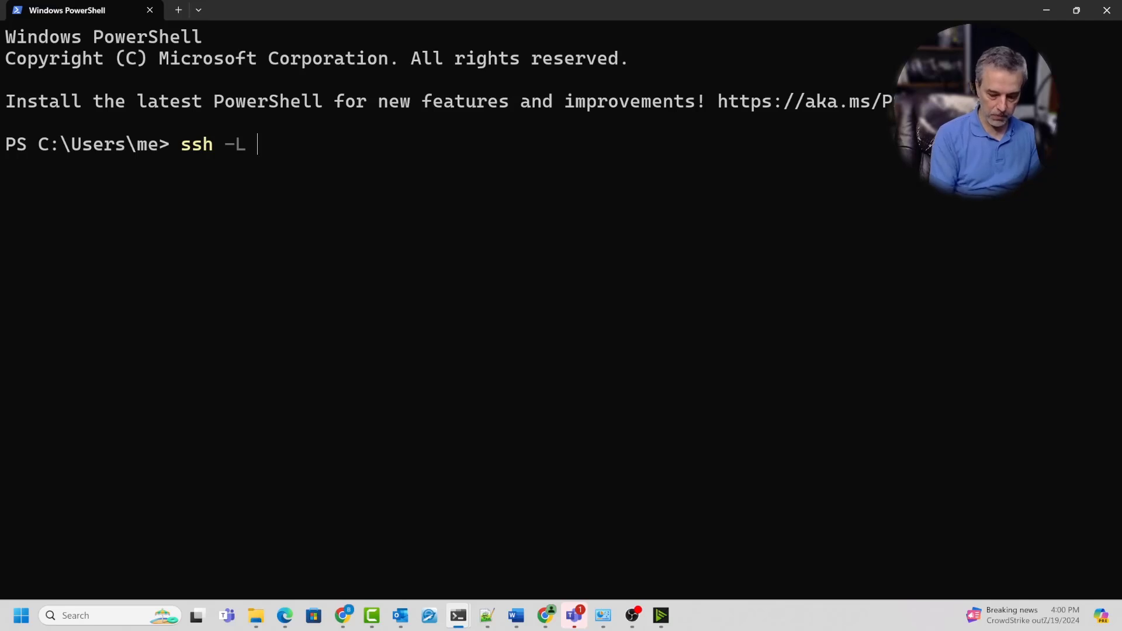
type("78")
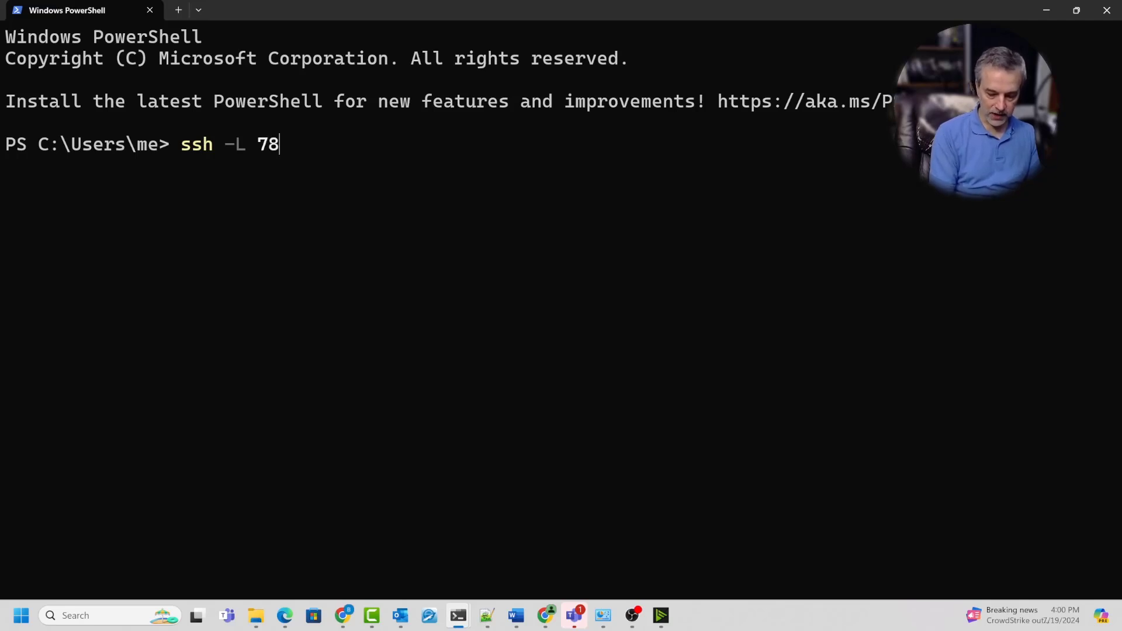
type("60:")
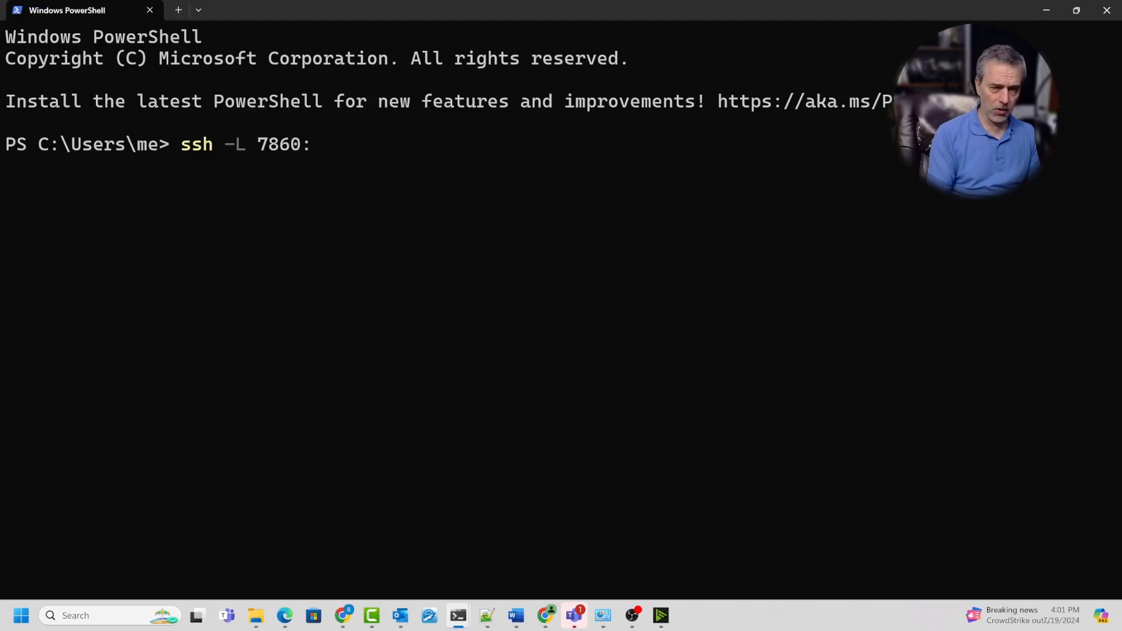
type("localo")
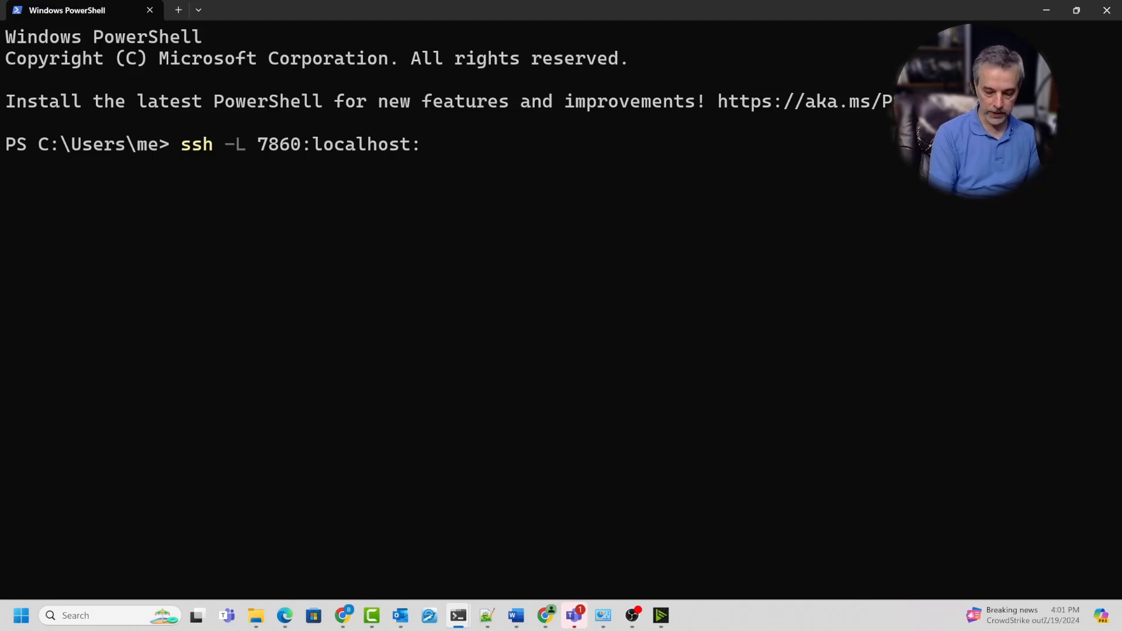
type("7860")
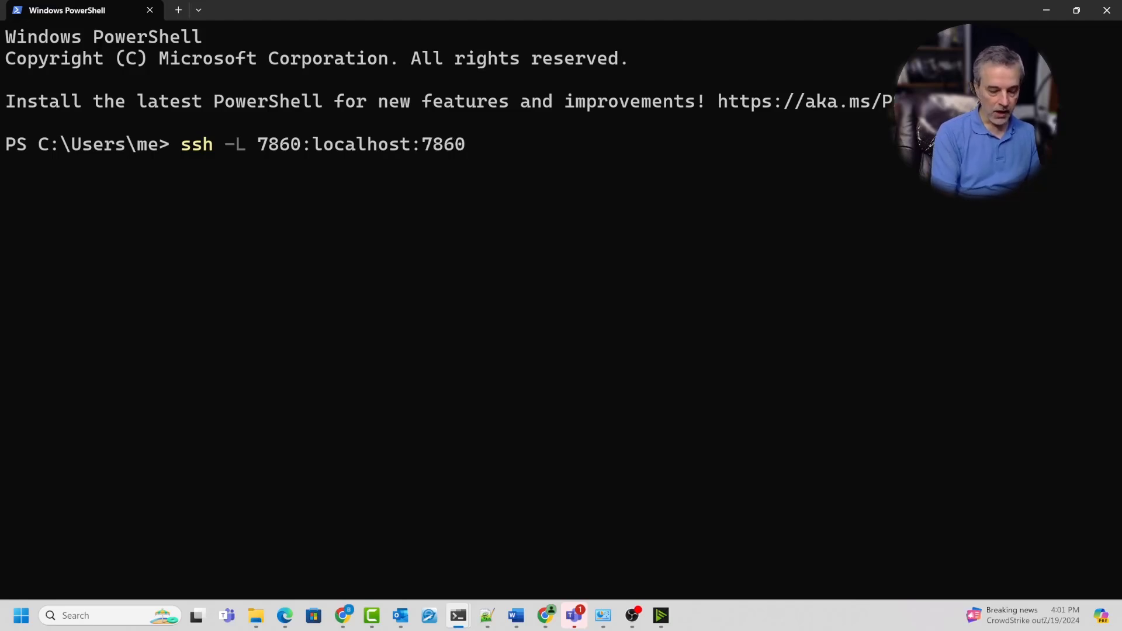
type("blaize@")
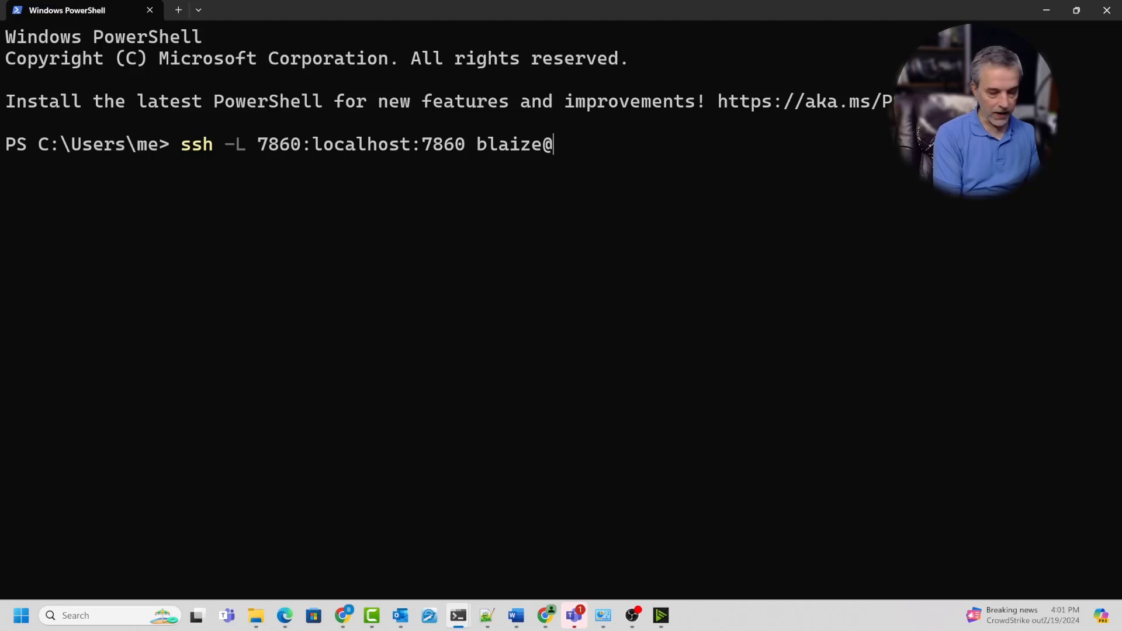
type("172.190.73.69")
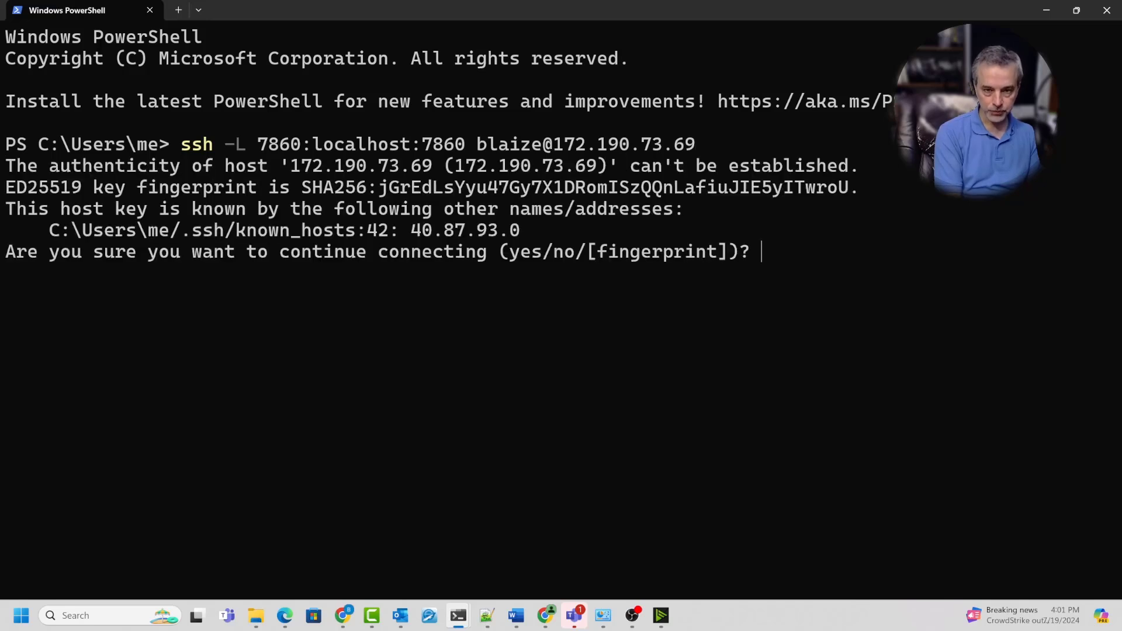
type("yes")
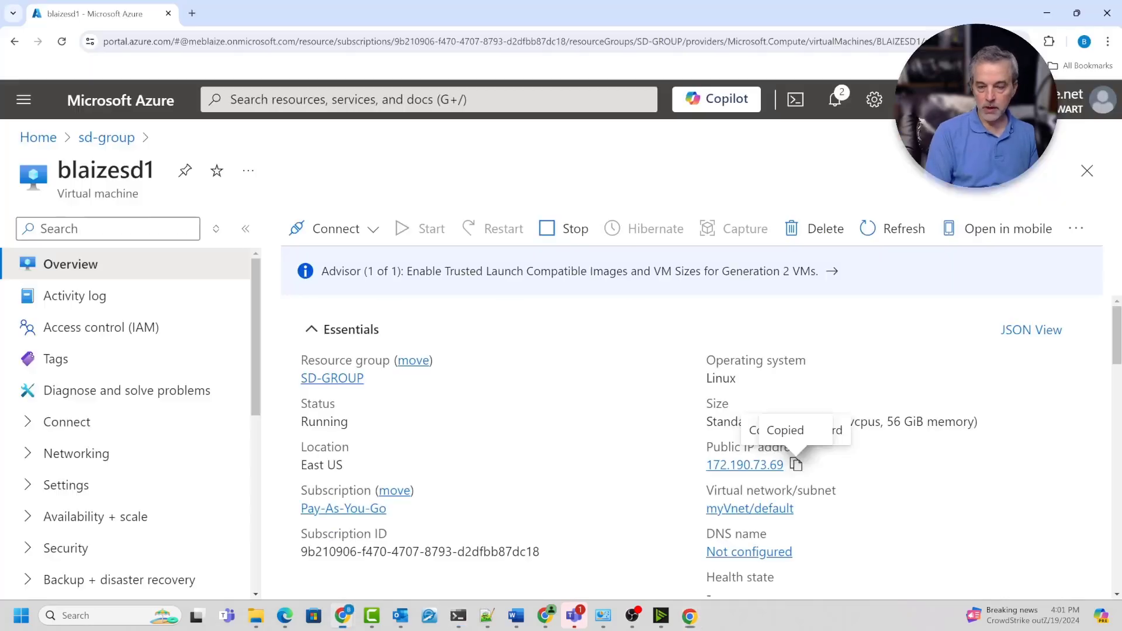
Browse to the tunnelled localhost WebUI address in a new browser tab.
left_click(191, 13)
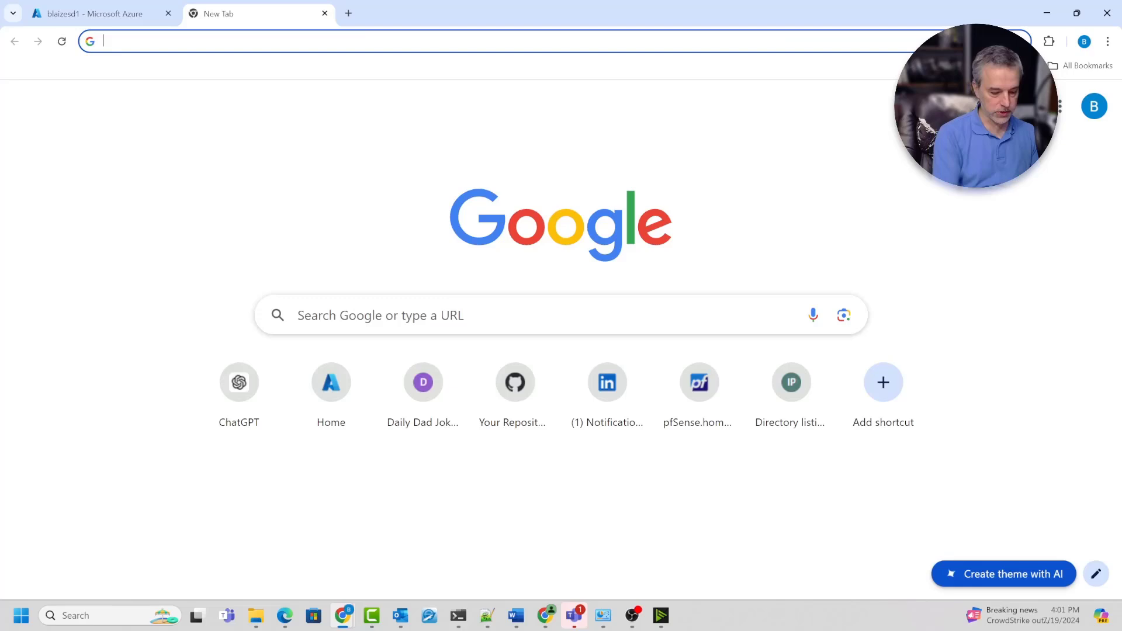
type("http://localhost:3000")
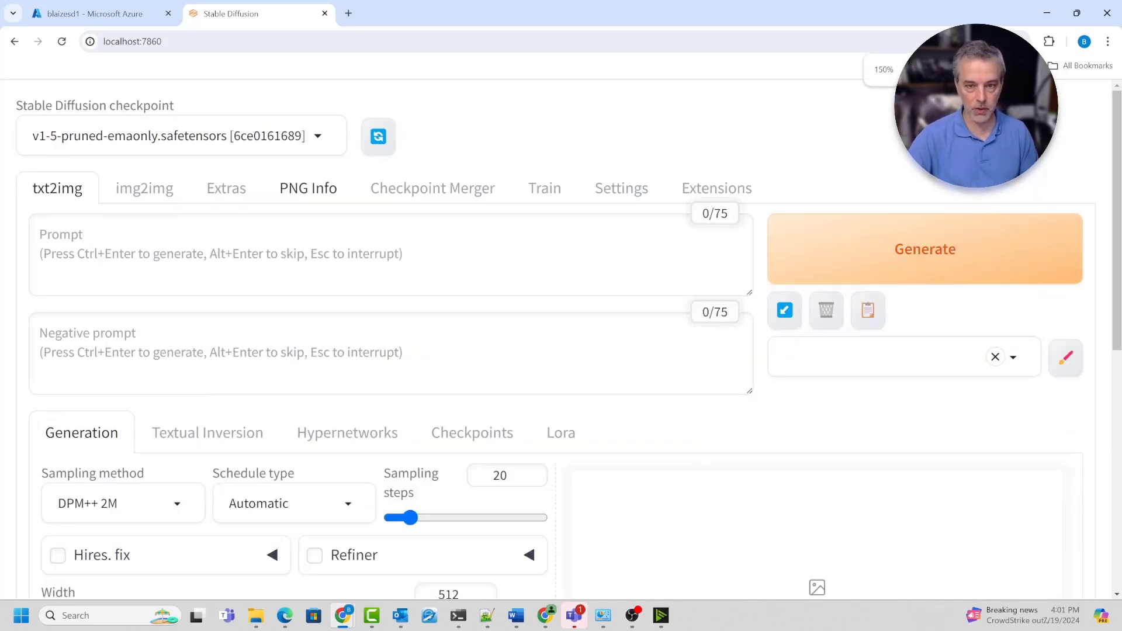
Generate an image from the prompt 'dog carrying a frisbee in a park', then bring up FileZilla.
left_click(390, 253)
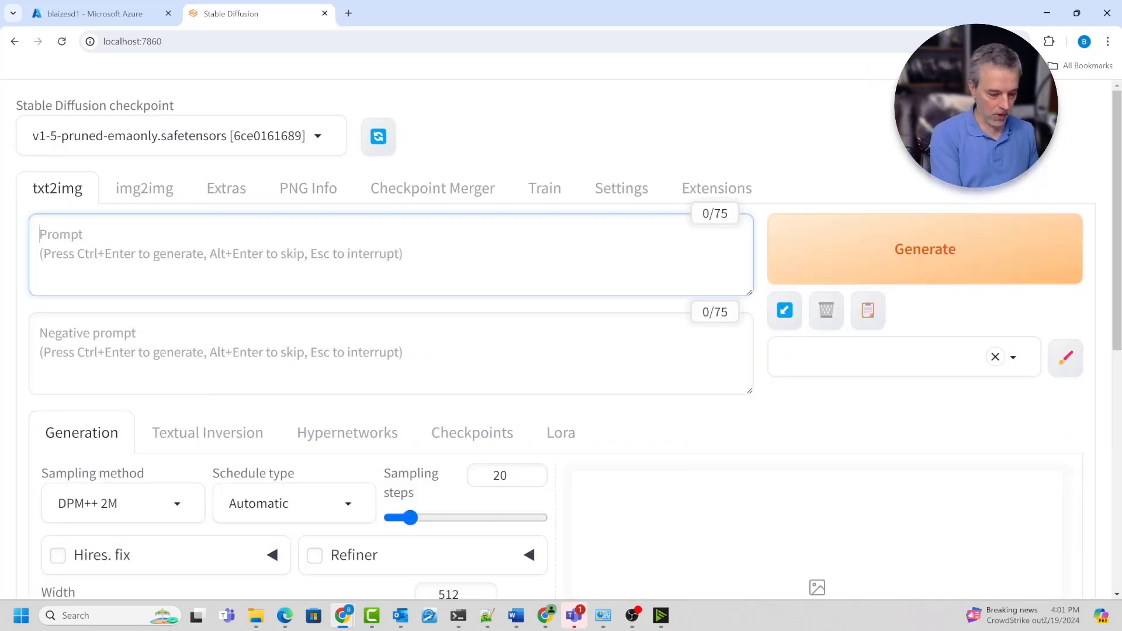
type("dog carrying a")
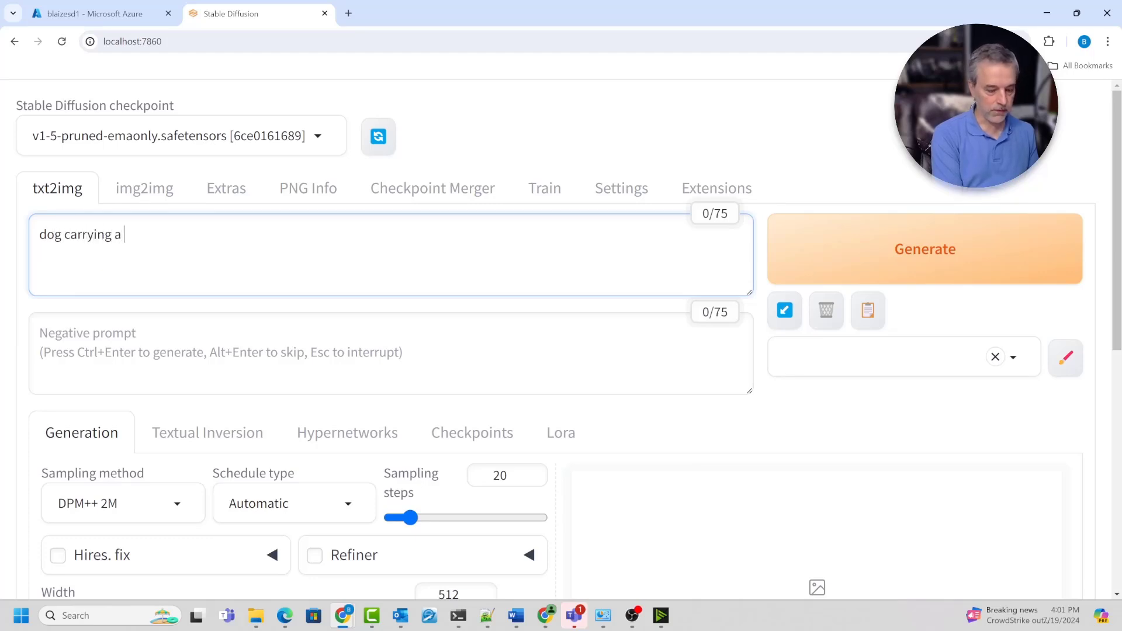
type("frisbee in a p")
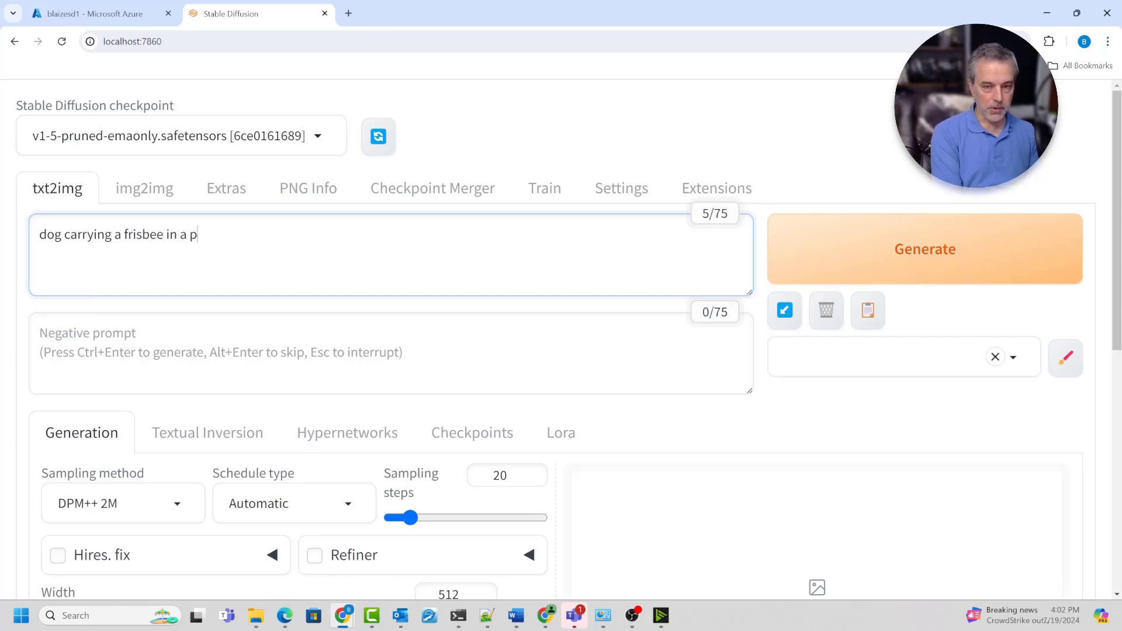
type("ark")
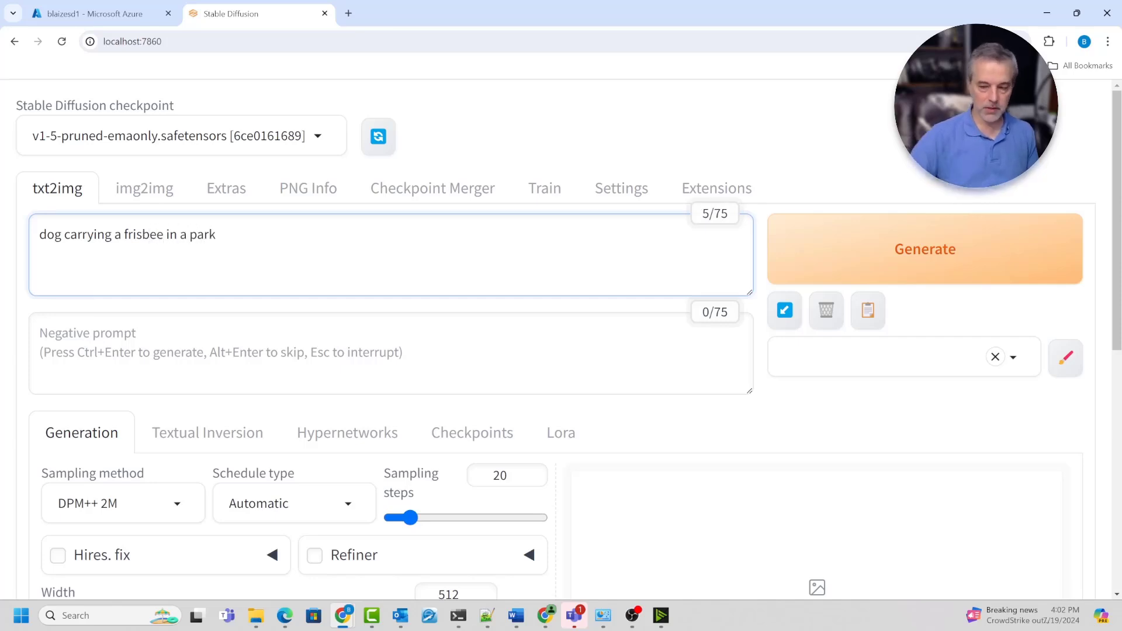
left_click(923, 249)
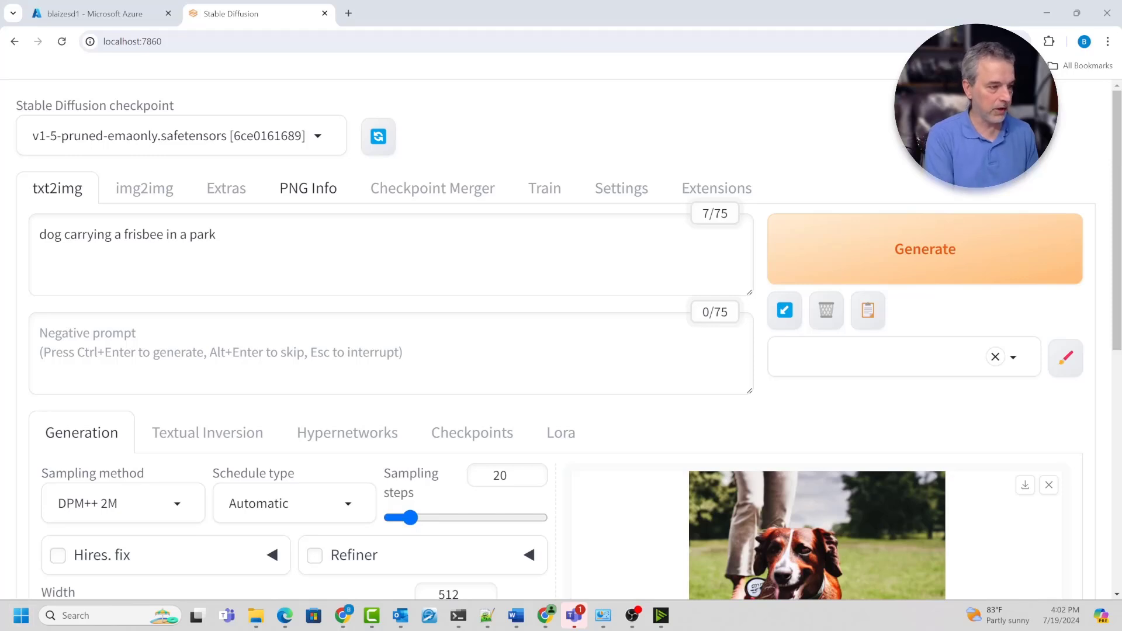
left_click(689, 616)
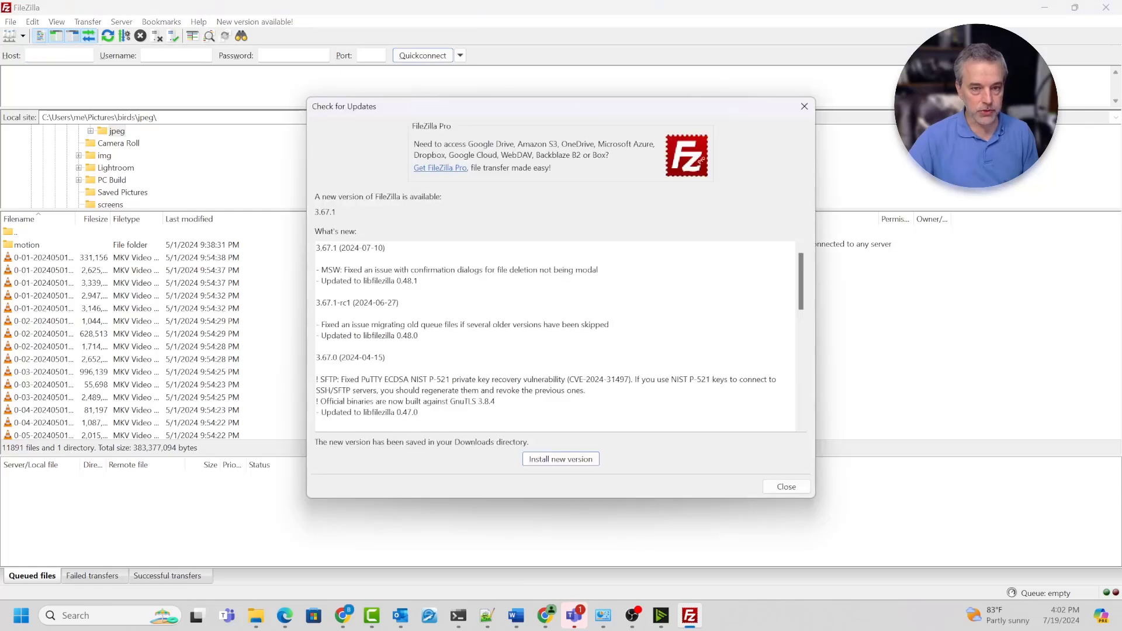
Dismiss the update notice and add a new SFTP site for host 172.190.73.69 on port 22.
left_click(785, 486)
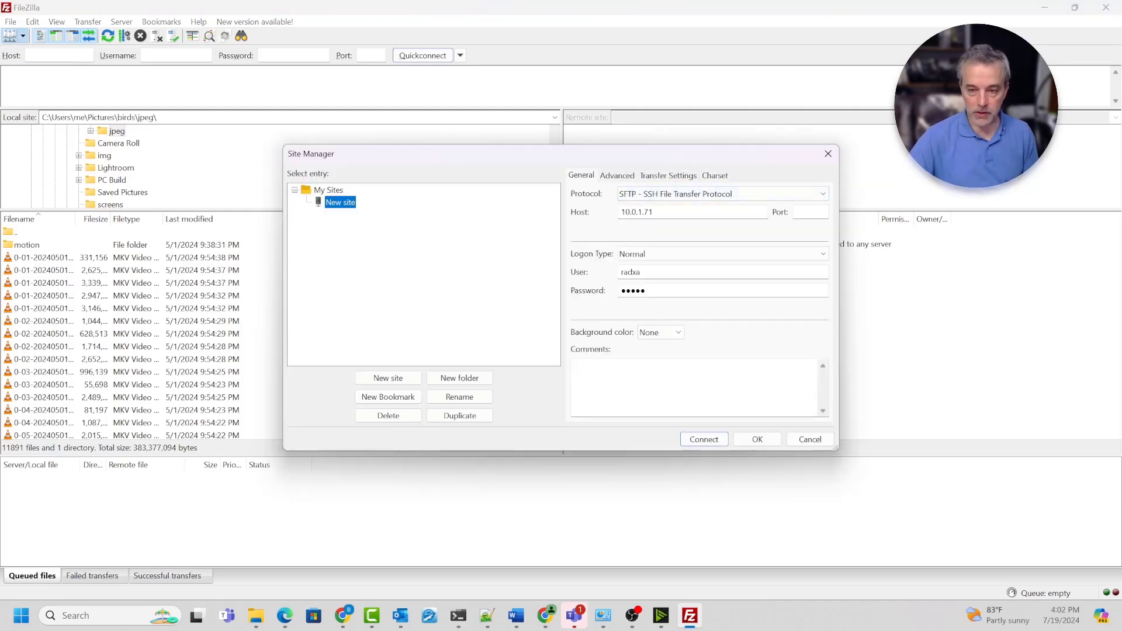
left_click(387, 378)
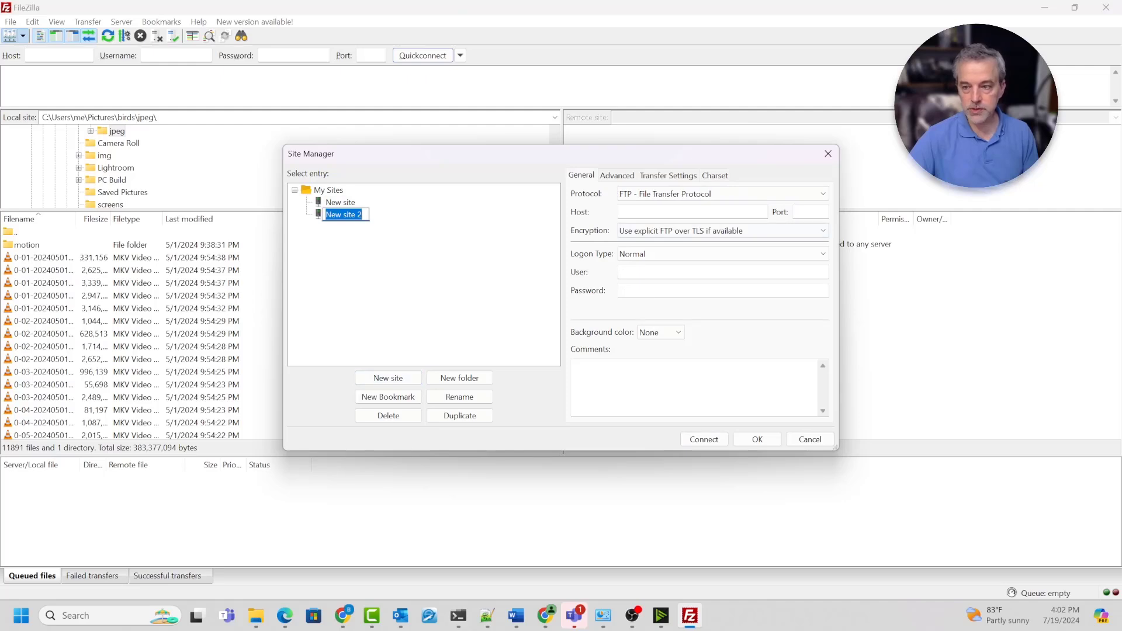
type("172.190.73.69")
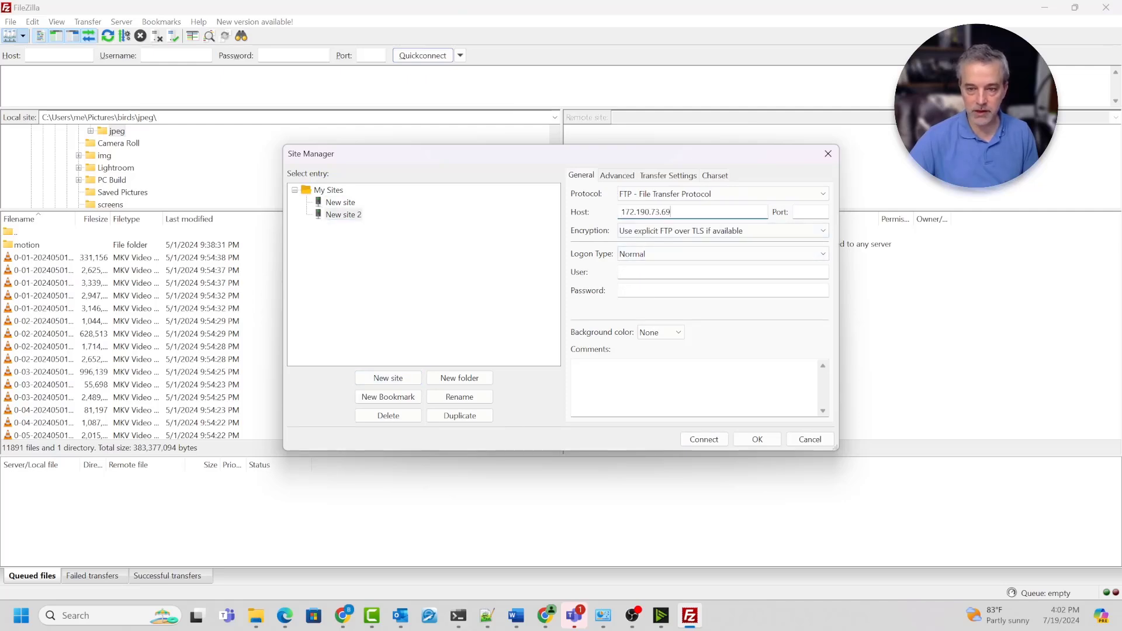
left_click(343, 215)
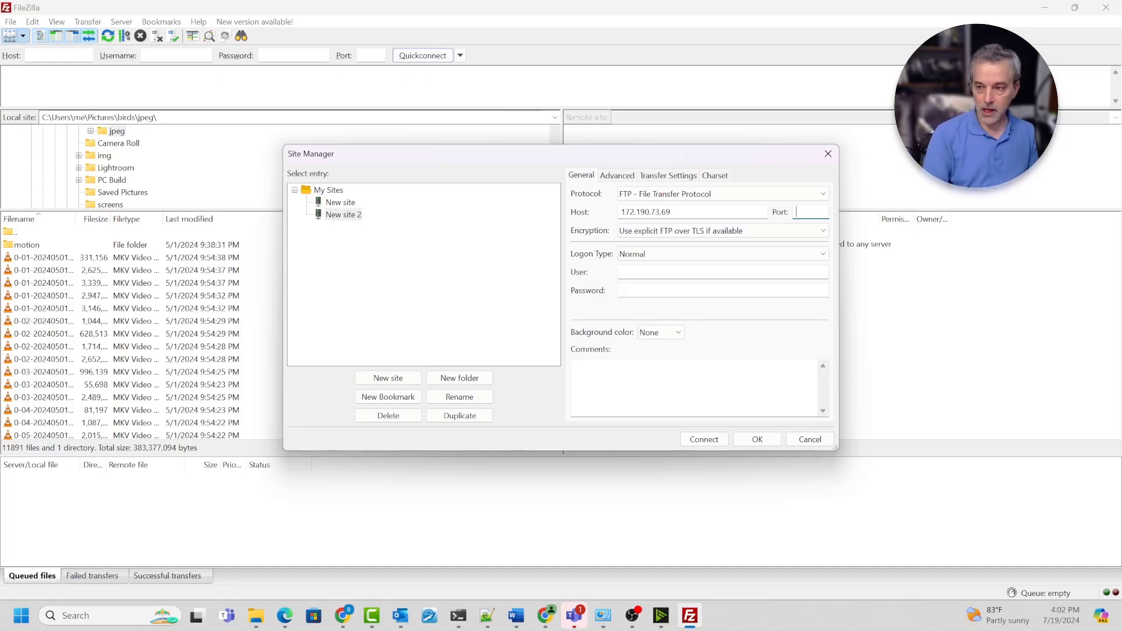
left_click(822, 230)
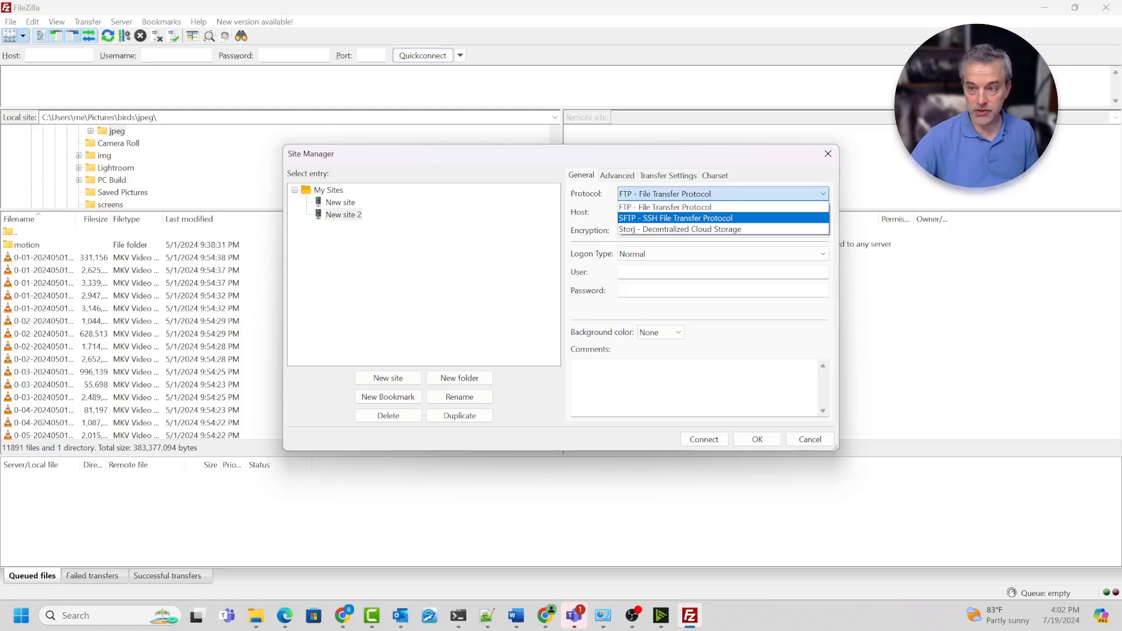
left_click(675, 217)
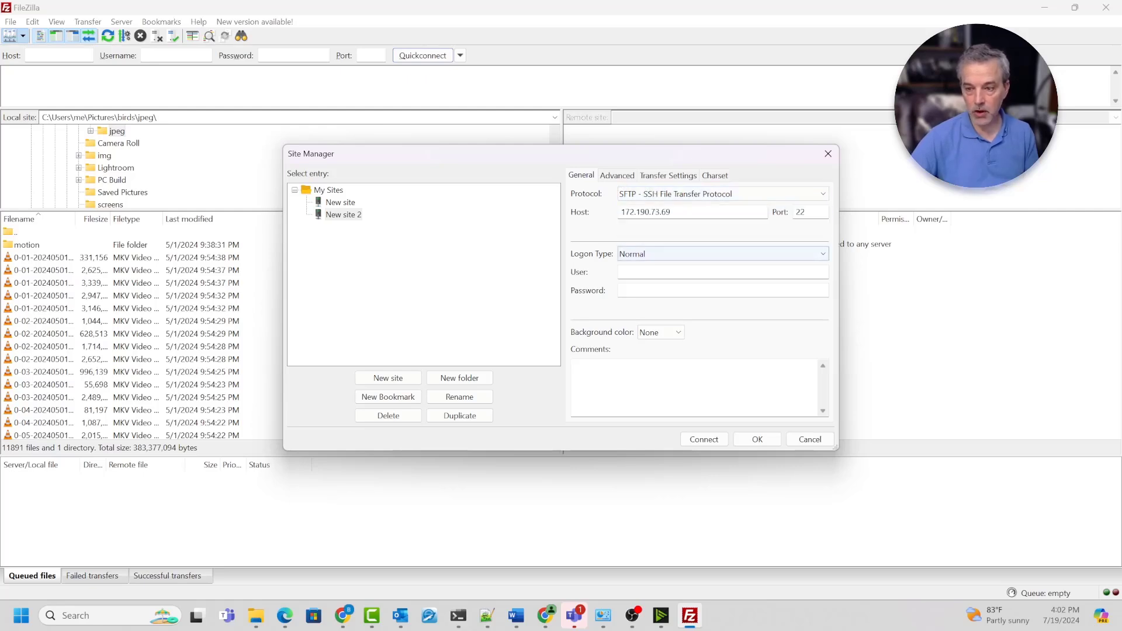
Enter user 'blaize' with password, connect, and trust the server's host key.
type("blaize")
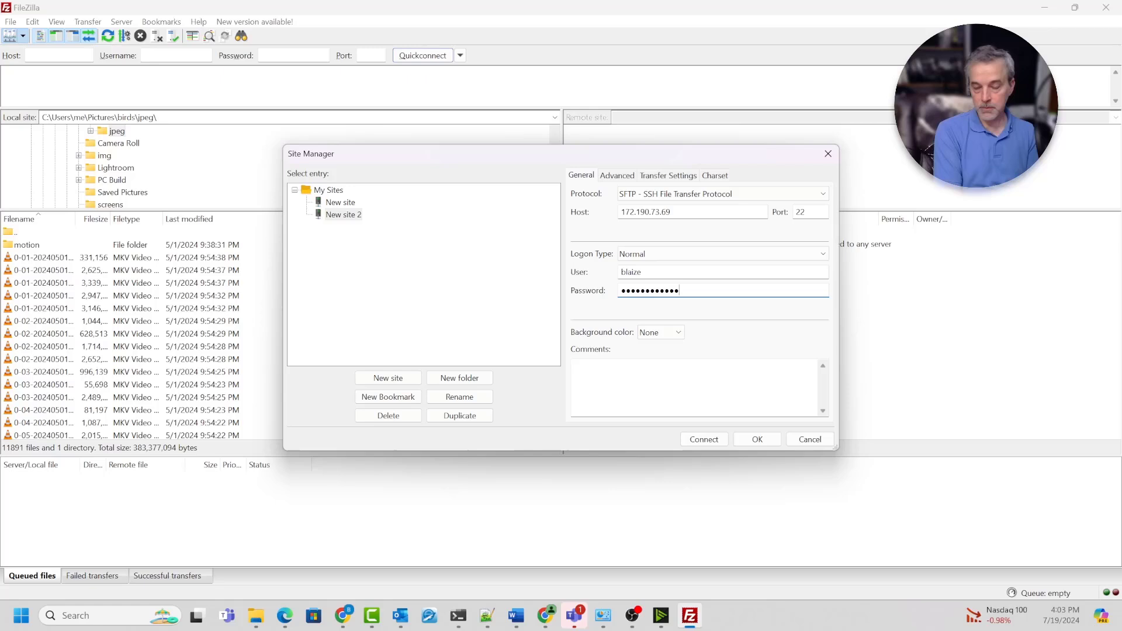
left_click(702, 438)
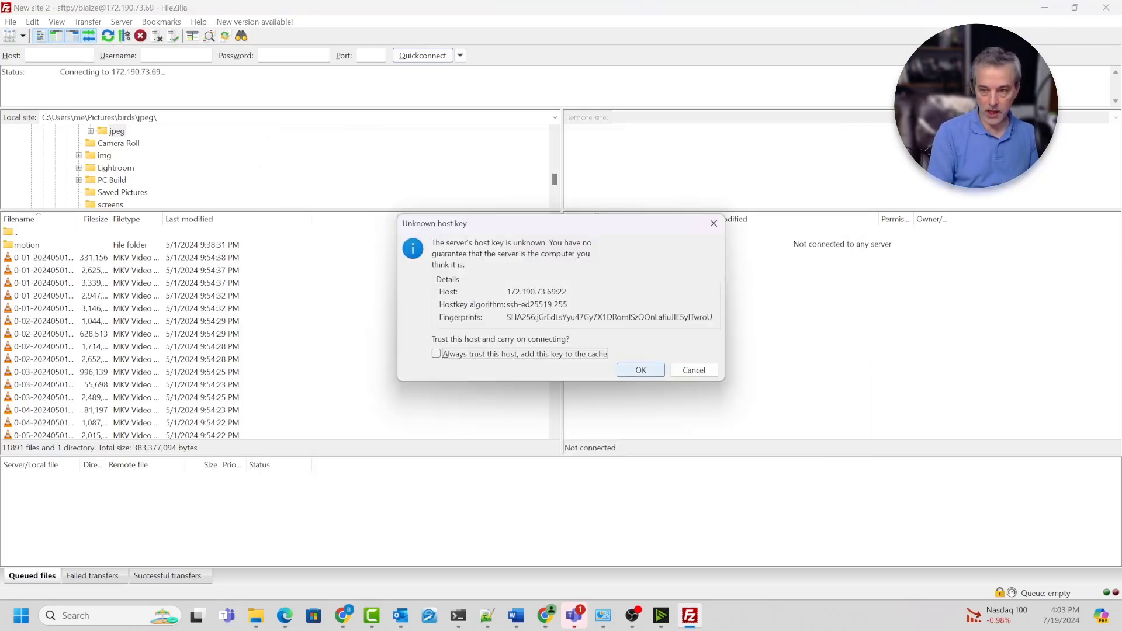
left_click(639, 371)
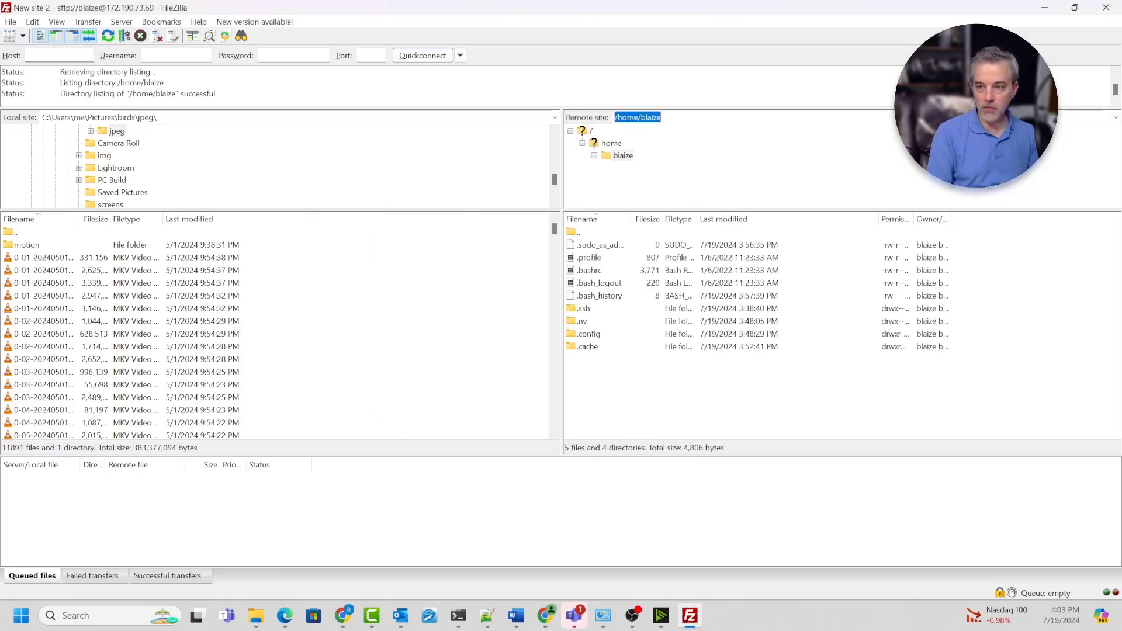
Browse the remote tree from / into stable-diffusion-webui/models/Stable-diffusion.
type("/sta")
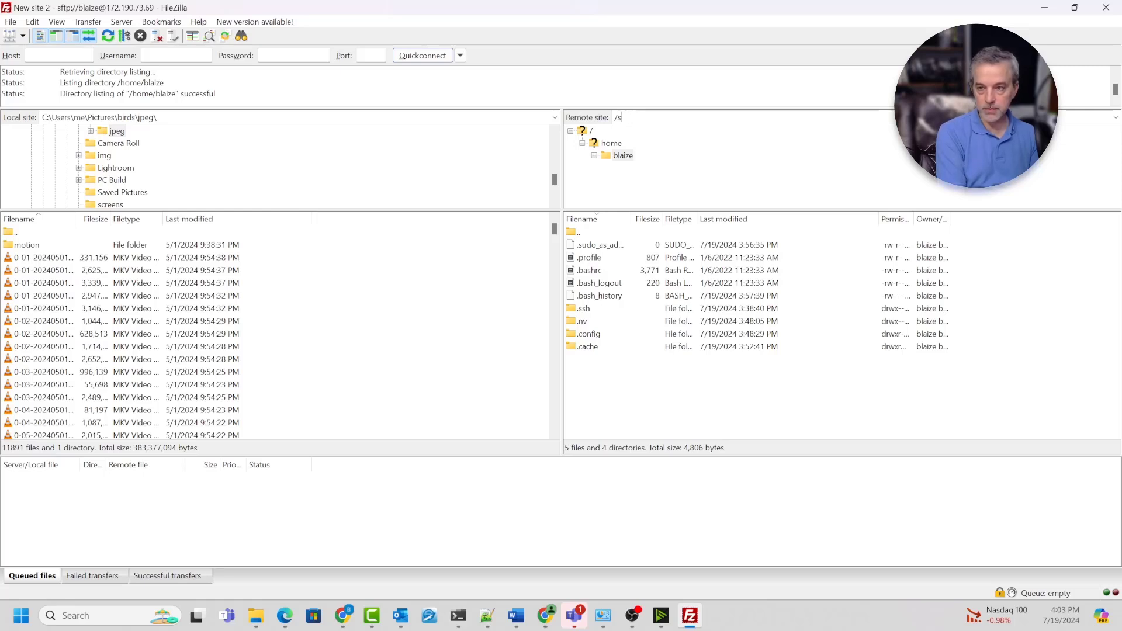
left_click(591, 130)
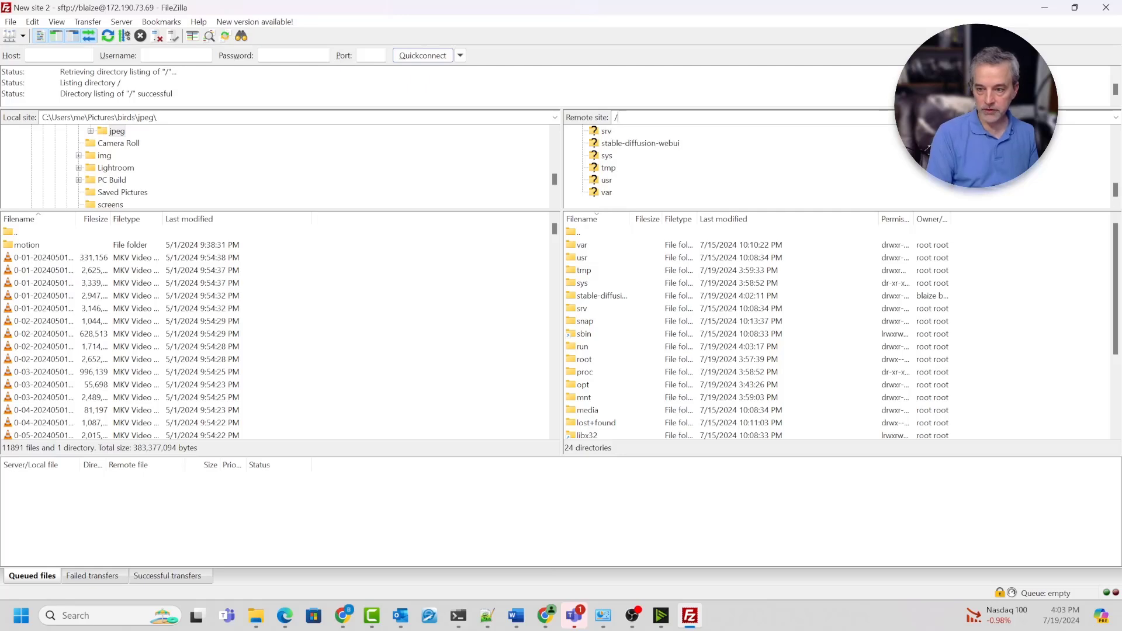
double_click(639, 142)
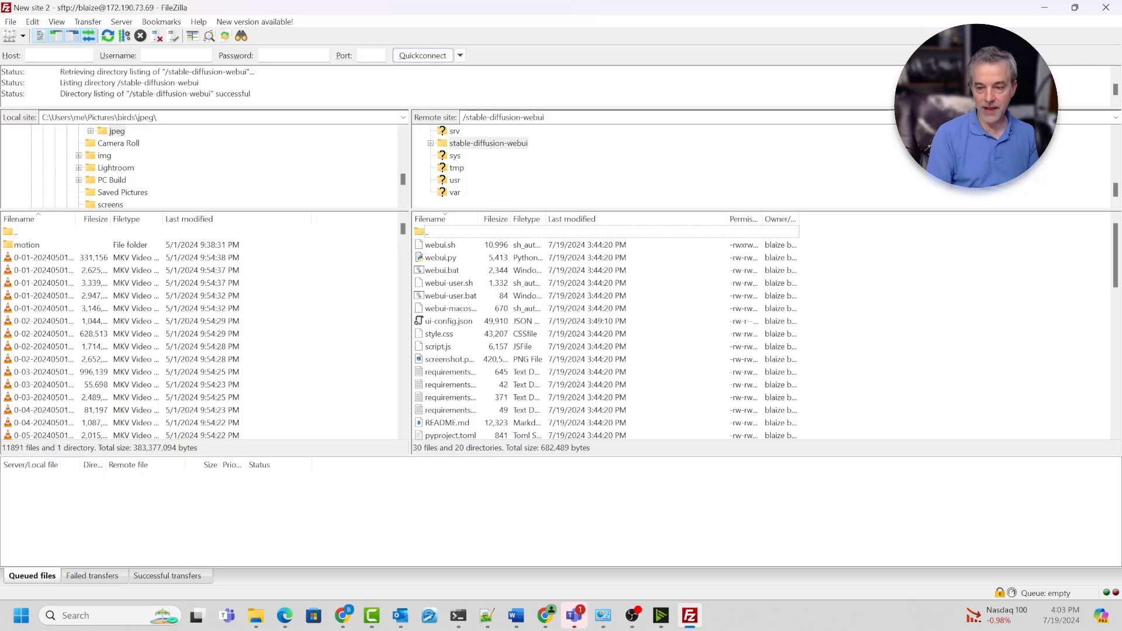
left_click(526, 219)
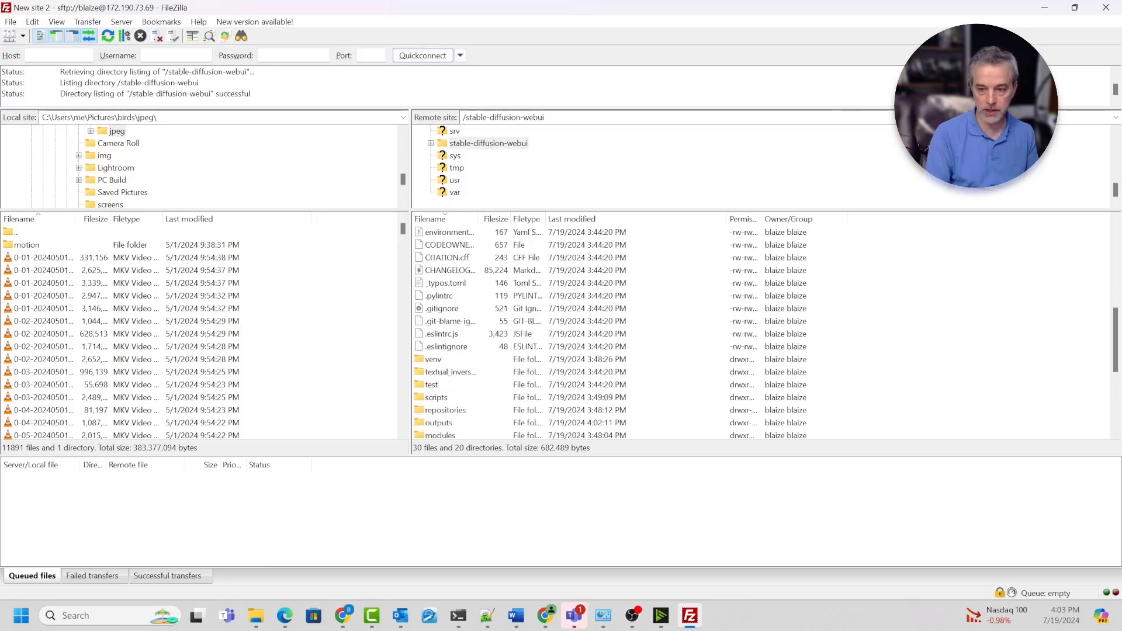
scroll("down", 3)
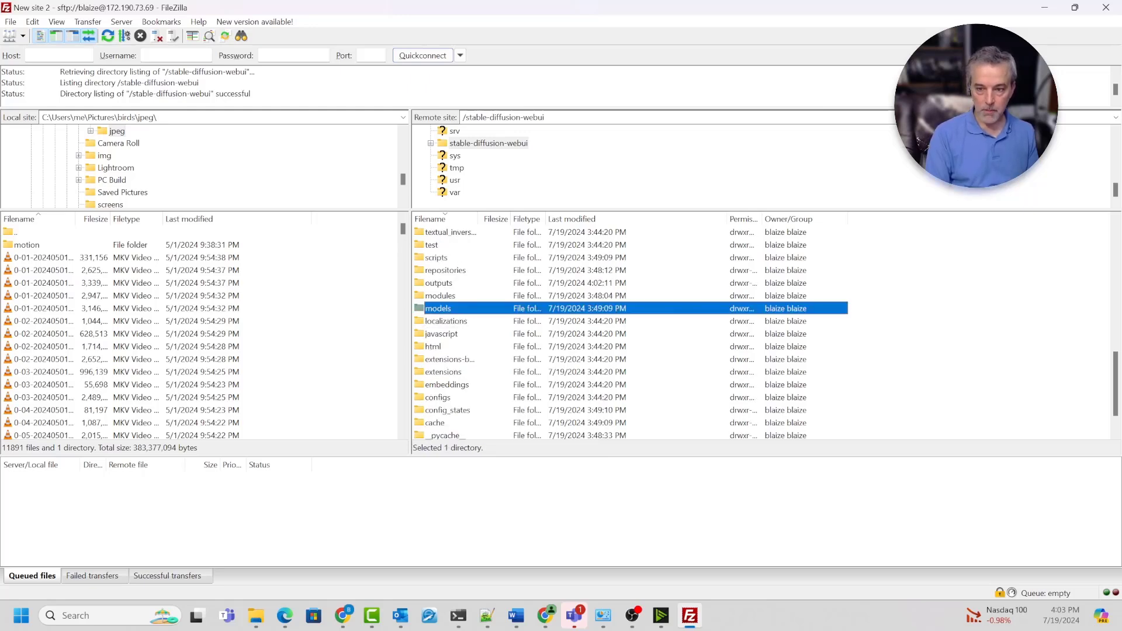
double_click(437, 307)
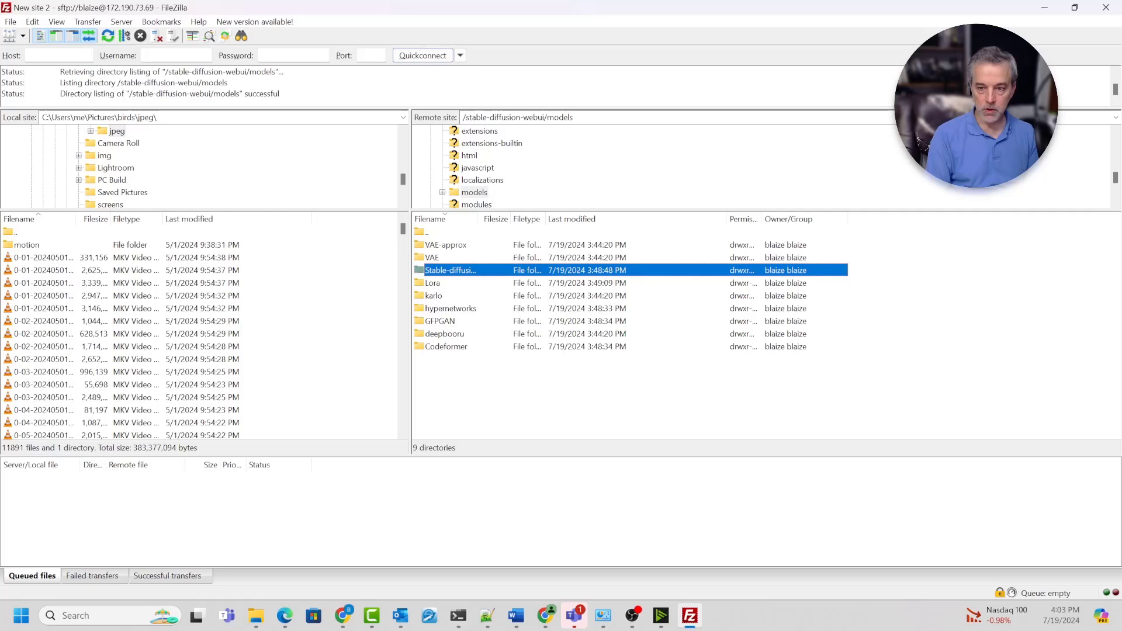
double_click(448, 270)
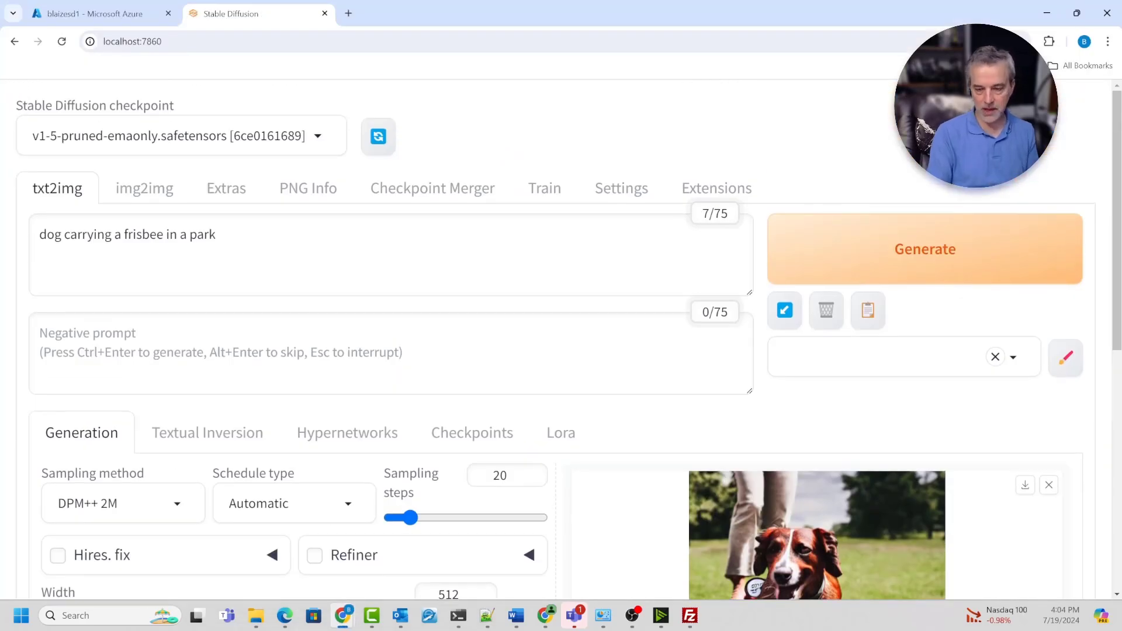
Switch back to FileZilla showing the empty models/Lora folder.
left_click(816, 534)
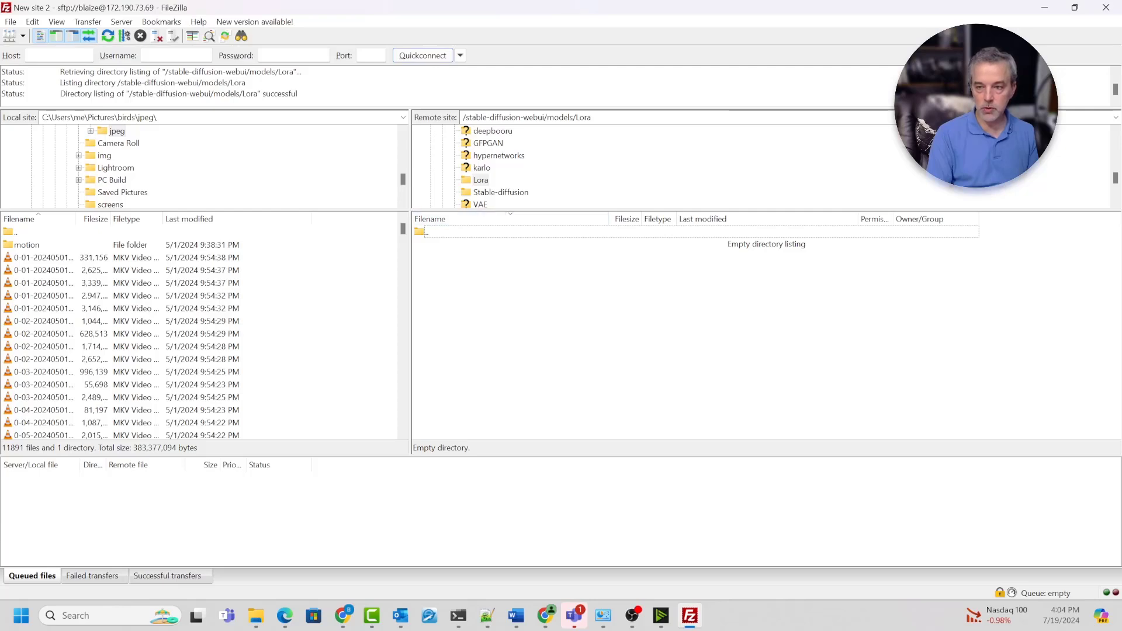
Expand outputs/txt2img-images/2024-07-19 to find the dog PNG, then return to the browser.
left_click(474, 241)
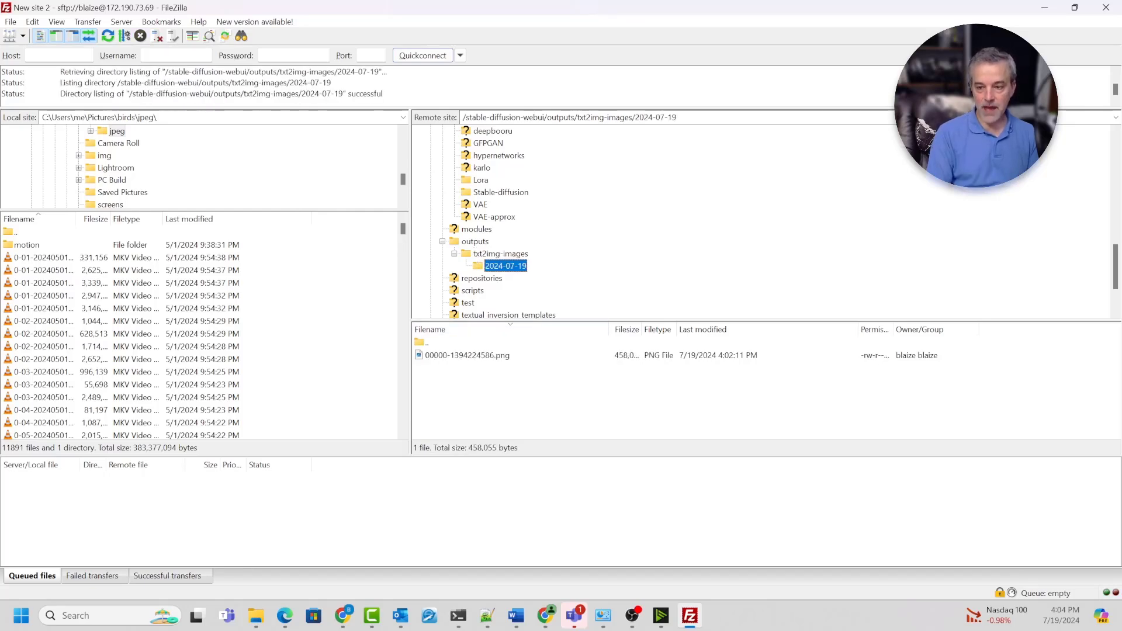
left_click(466, 355)
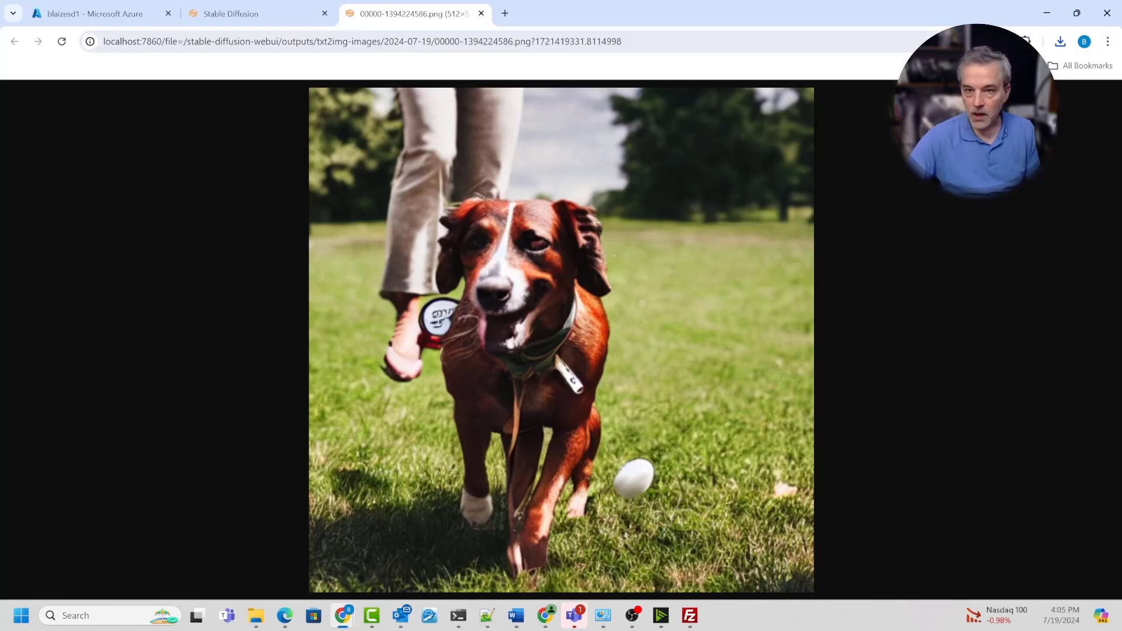
Switch from the full-size image tab back to the txt2img generator page.
left_click(257, 14)
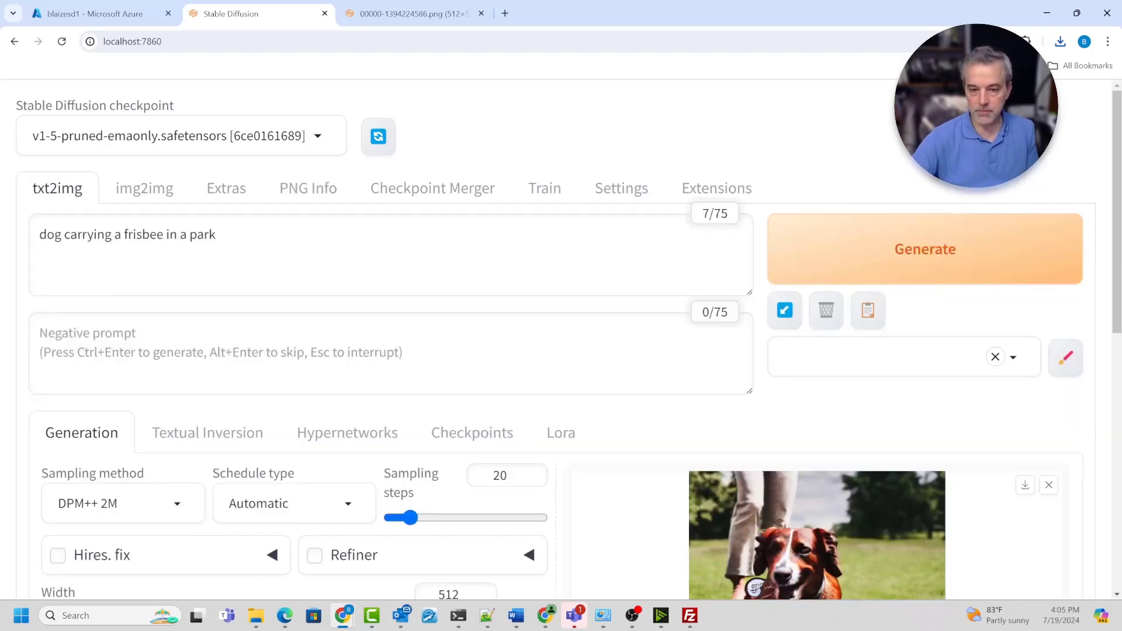
Close the 00000-1394224586.png full-size image tab, keeping the txt2img page.
scroll("down", 3)
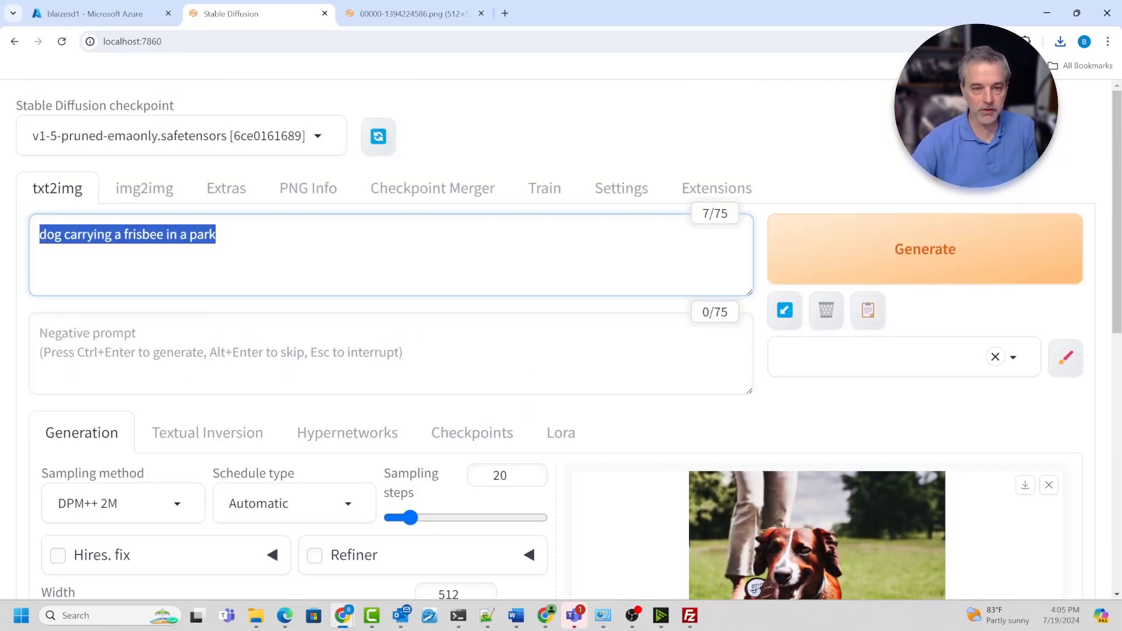
scroll("down", 3)
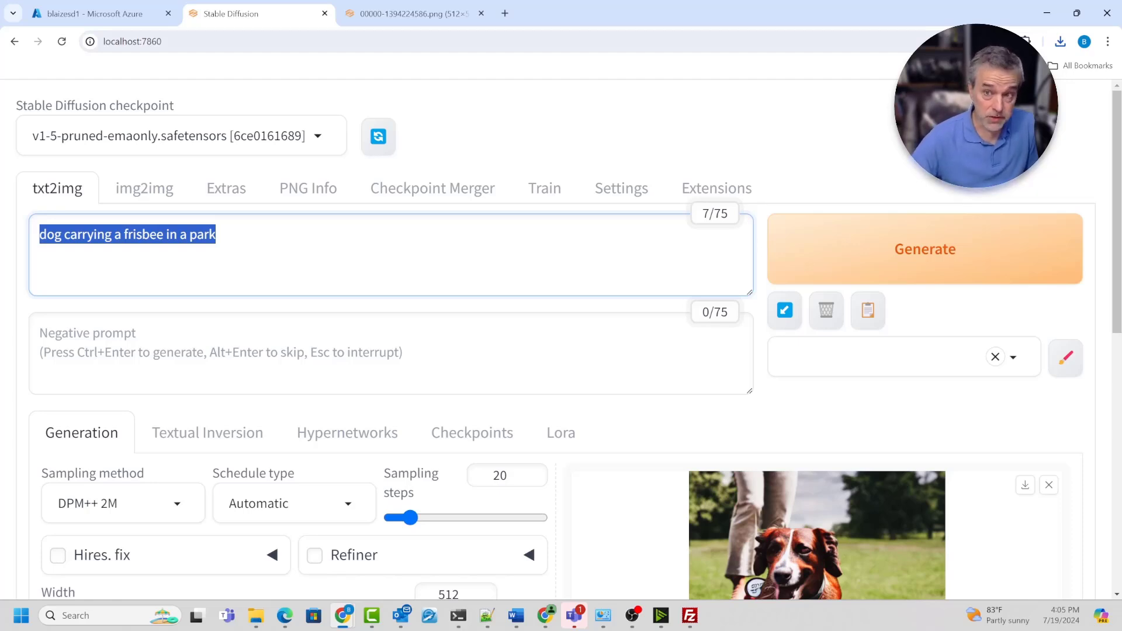
left_click(481, 14)
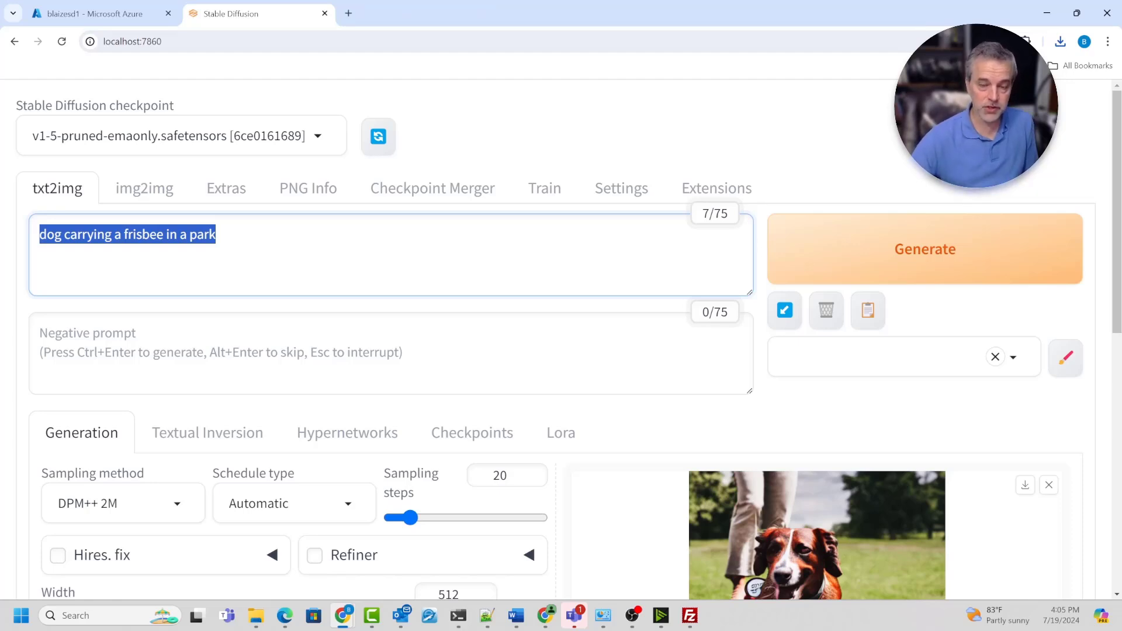